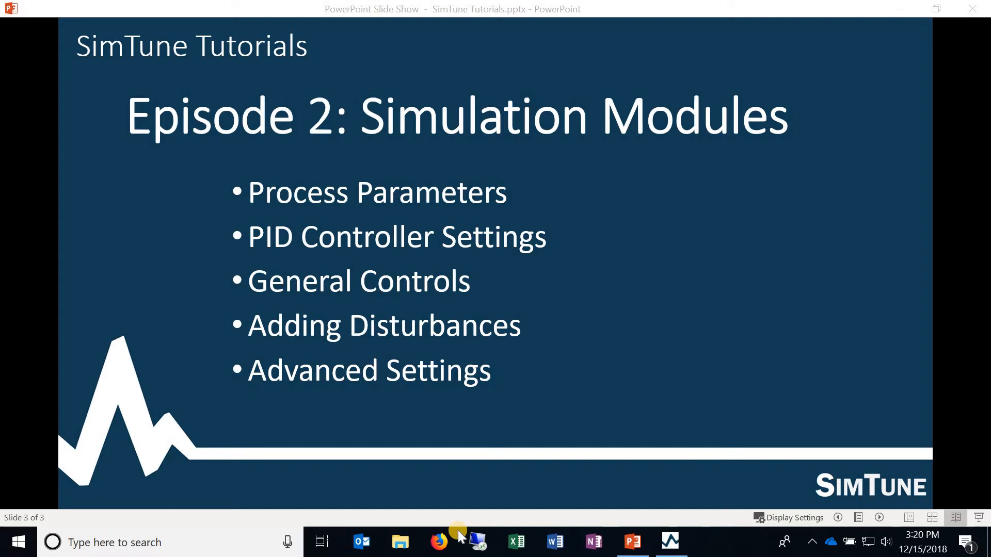
pyautogui.moveTo(335, 219)
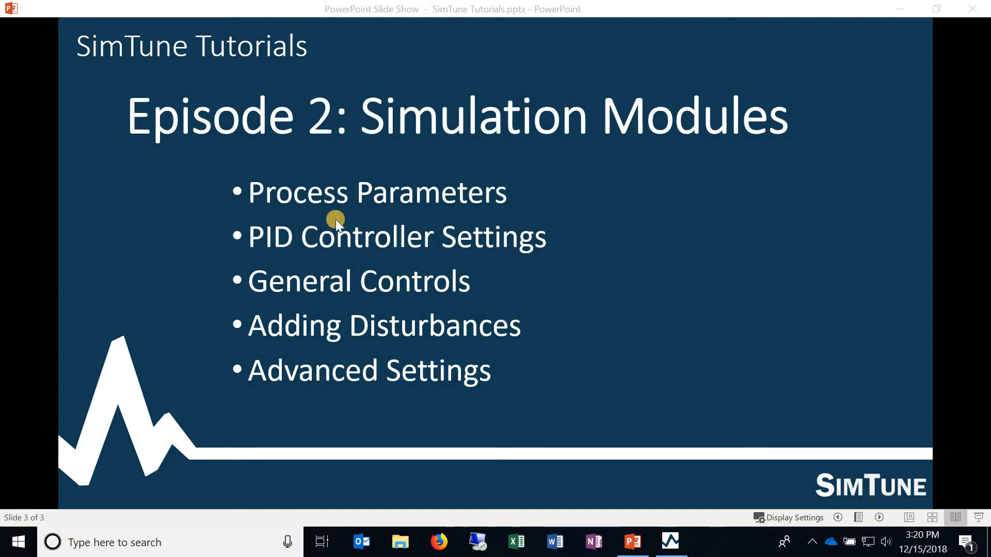
pyautogui.moveTo(246, 227)
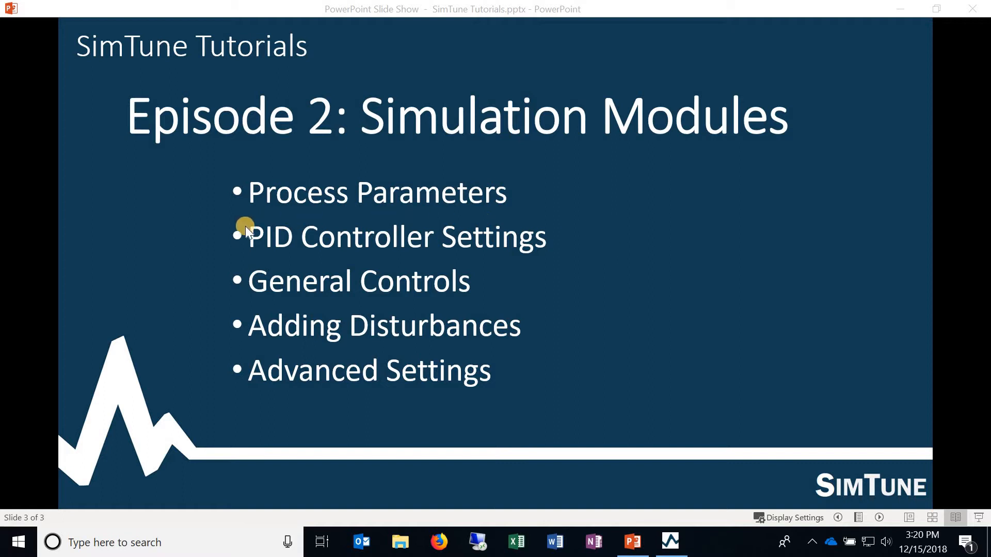
pyautogui.moveTo(465, 297)
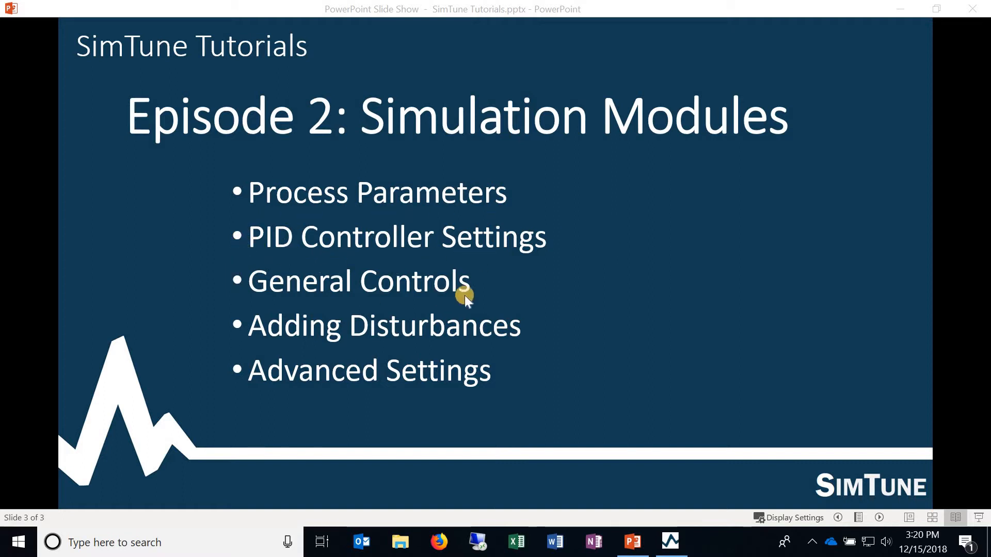
pyautogui.moveTo(303, 294)
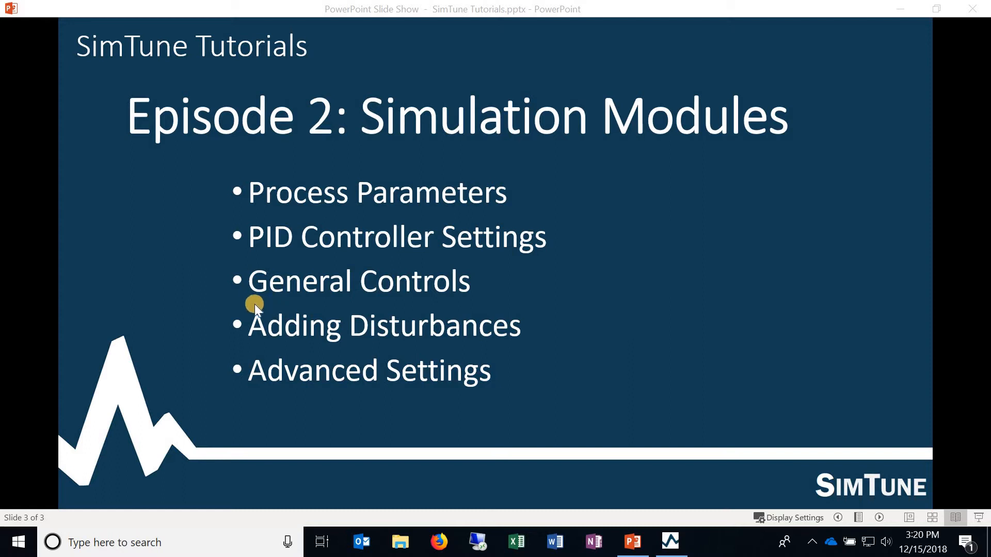
pyautogui.moveTo(250, 307)
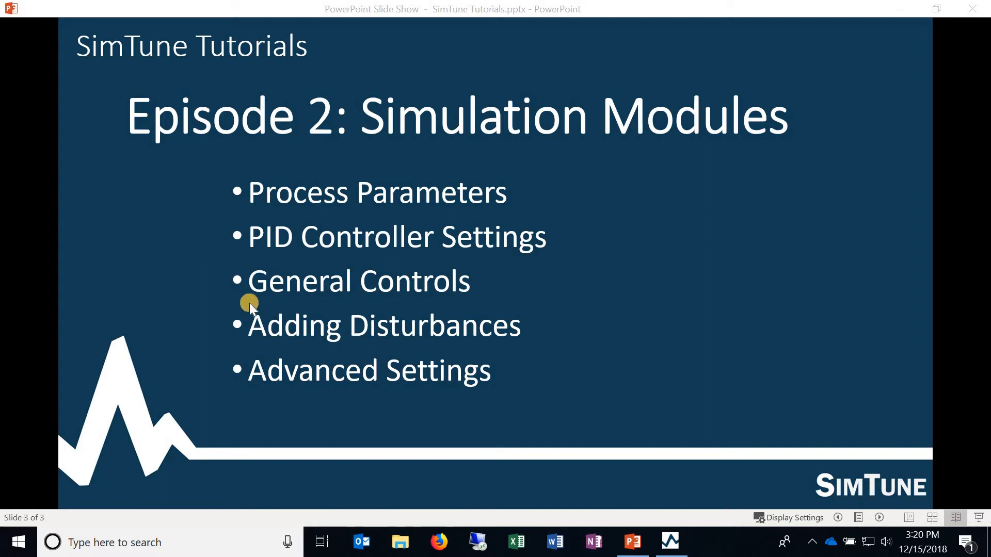
pyautogui.moveTo(471, 408)
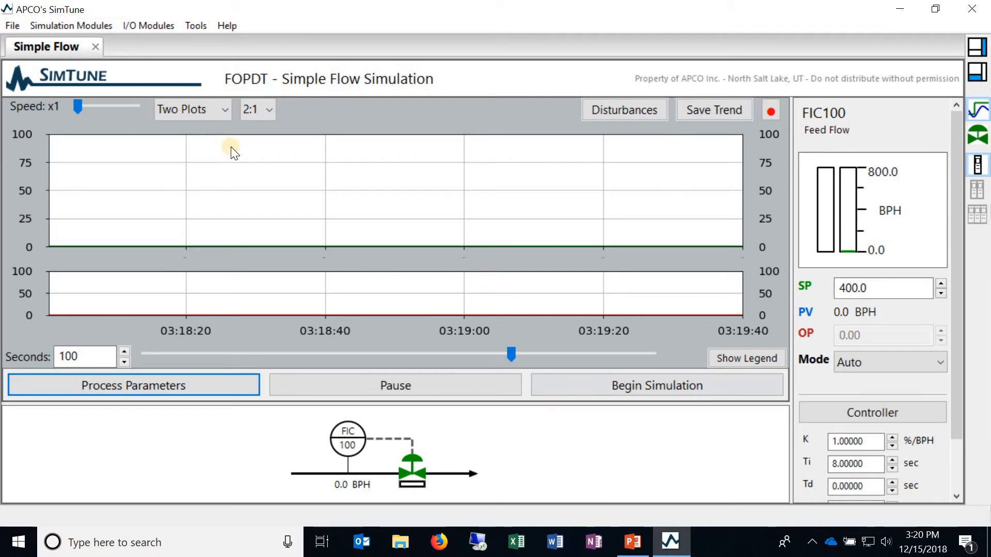
pyautogui.moveTo(285, 78)
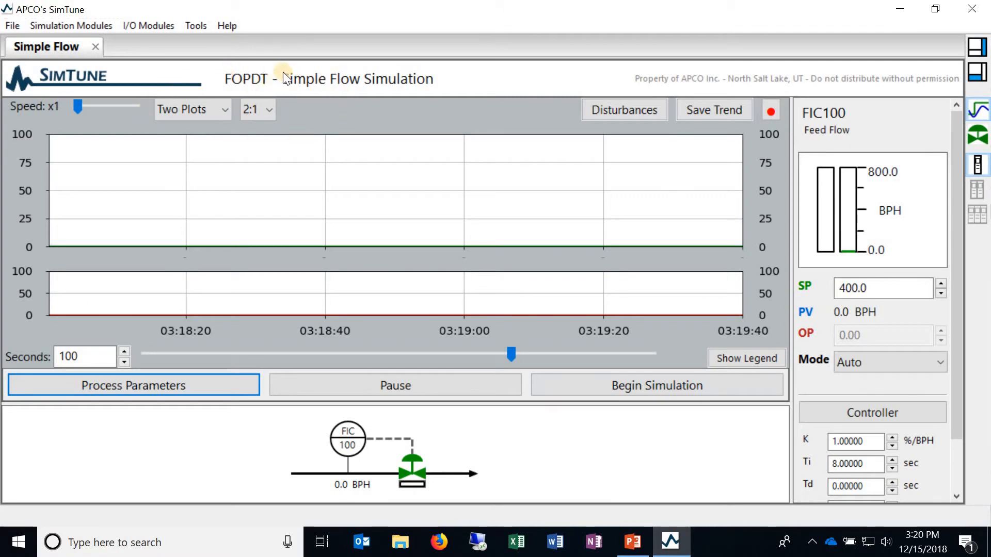
pyautogui.moveTo(319, 74)
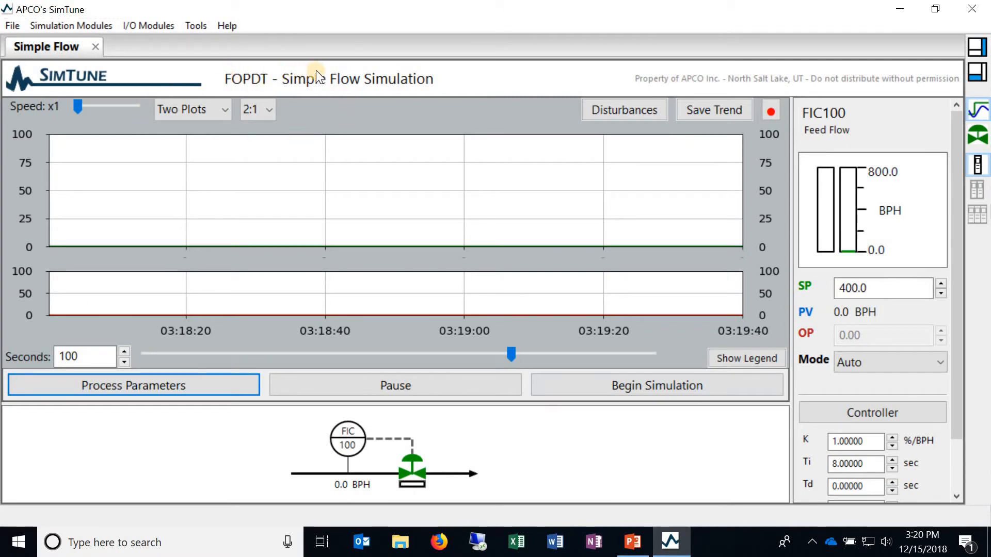
pyautogui.moveTo(398, 78)
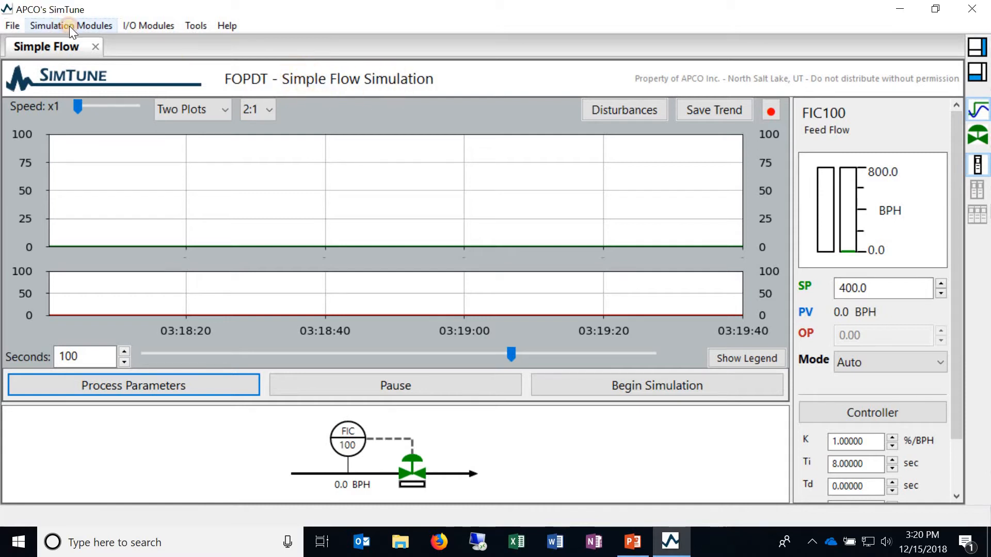
# Step: Begin the Simple Flow simulation and raise its speed to x4 around the 400 BPH setpoint
pyautogui.click(72, 25)
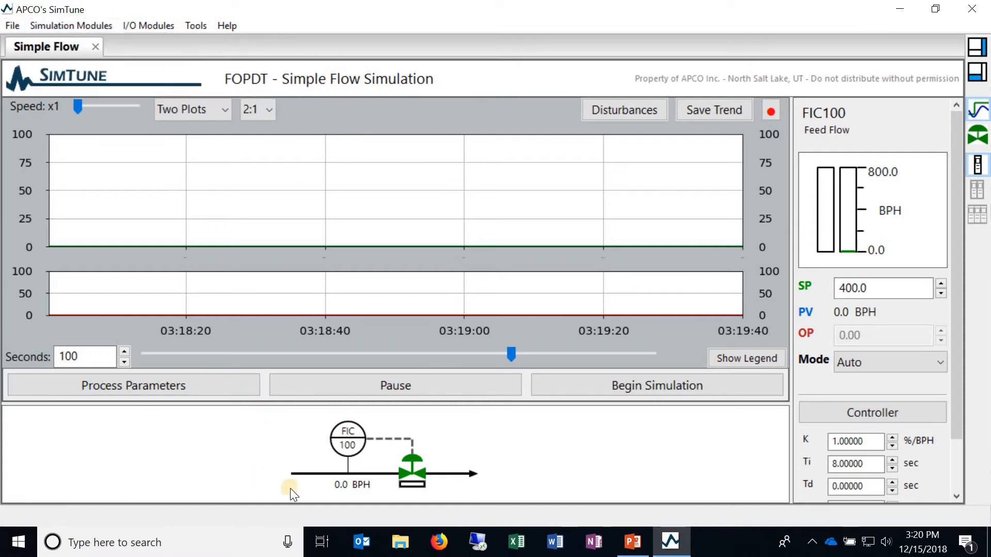
pyautogui.moveTo(471, 475)
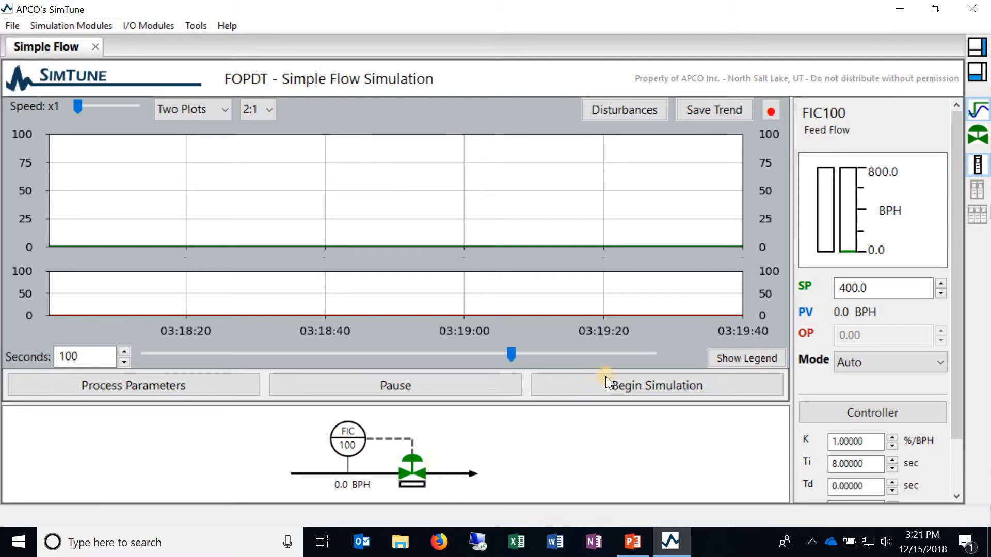
pyautogui.click(657, 385)
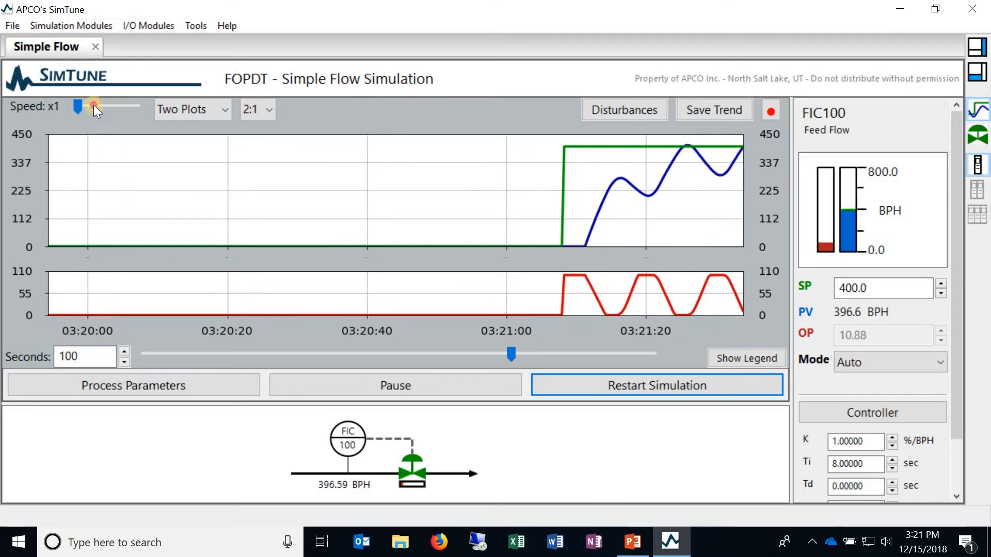
pyautogui.moveTo(80, 105); pyautogui.dragTo(131, 105)
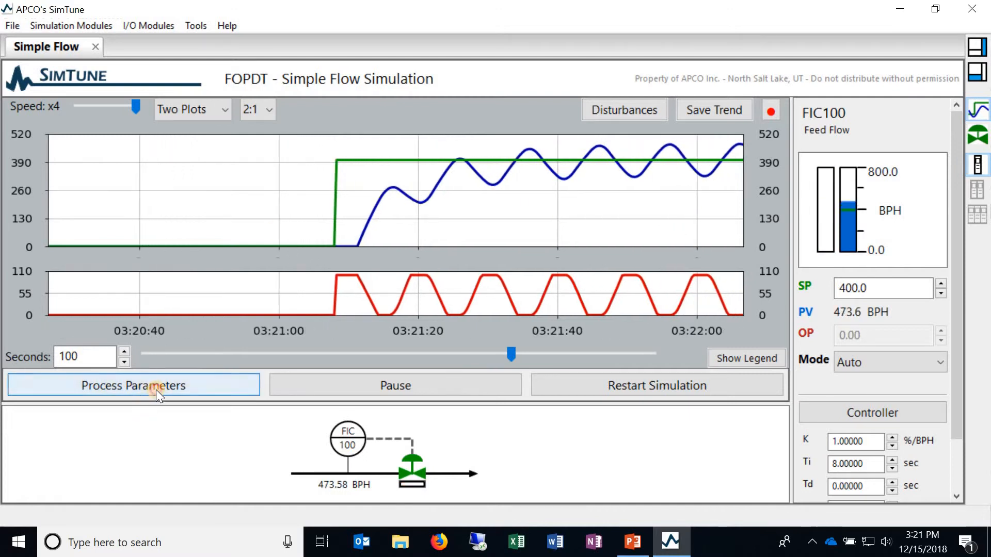
# Step: Bring up the Process Parameters dialog, glancing at the help resources without opening any
pyautogui.click(134, 385)
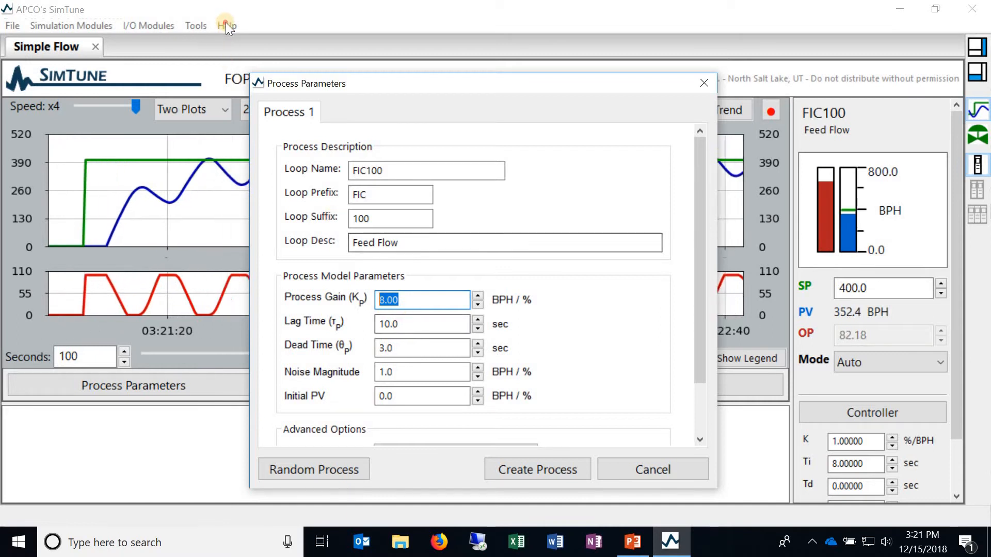
pyautogui.click(226, 25)
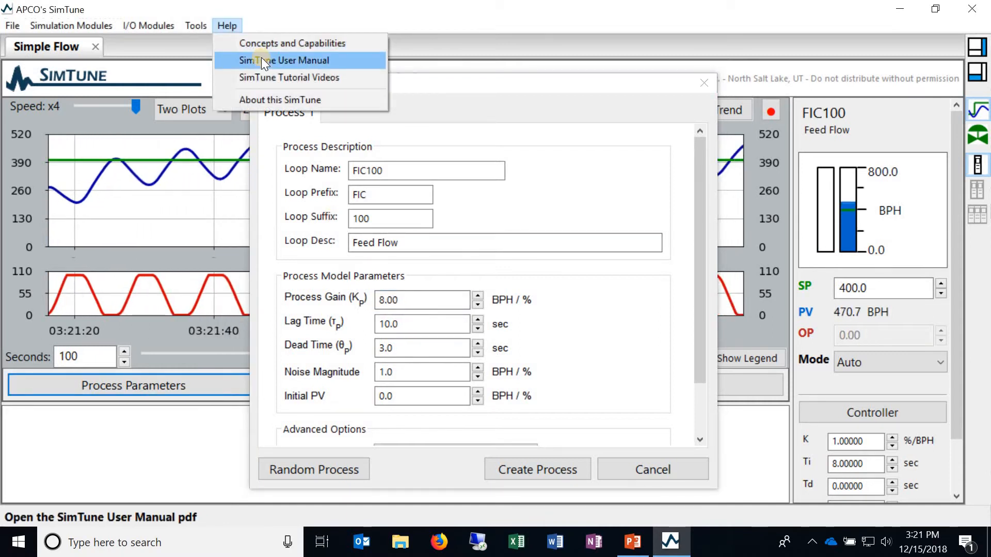
pyautogui.click(421, 300)
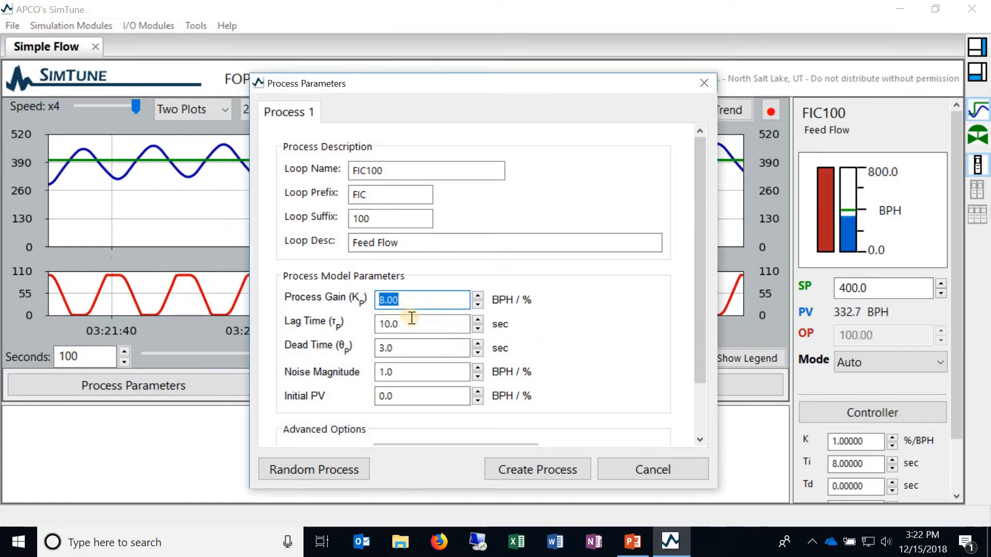
# Step: Create a process with gain 5, lag 3, dead time 0.5, keeping the controller configuration
pyautogui.click(420, 348)
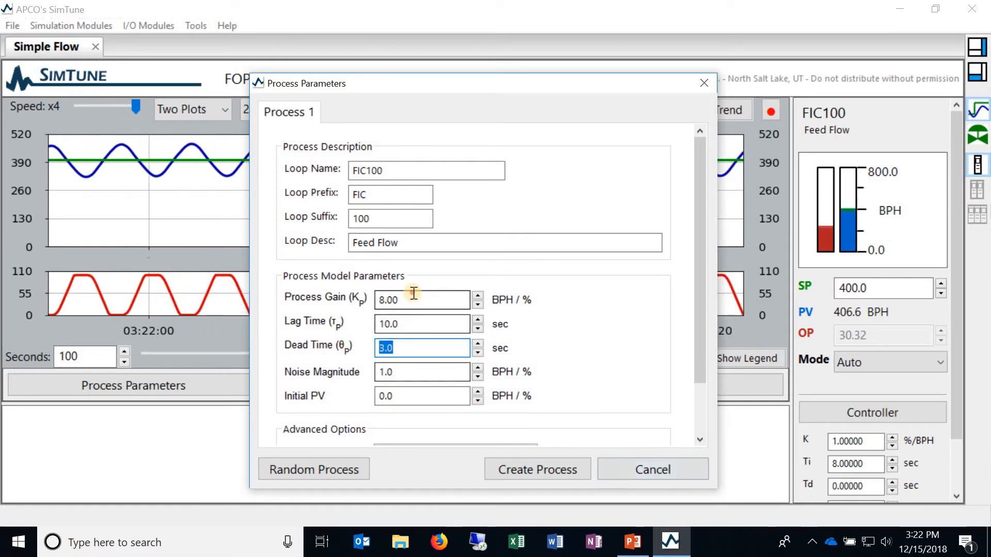
pyautogui.click(420, 300)
pyautogui.write('5')
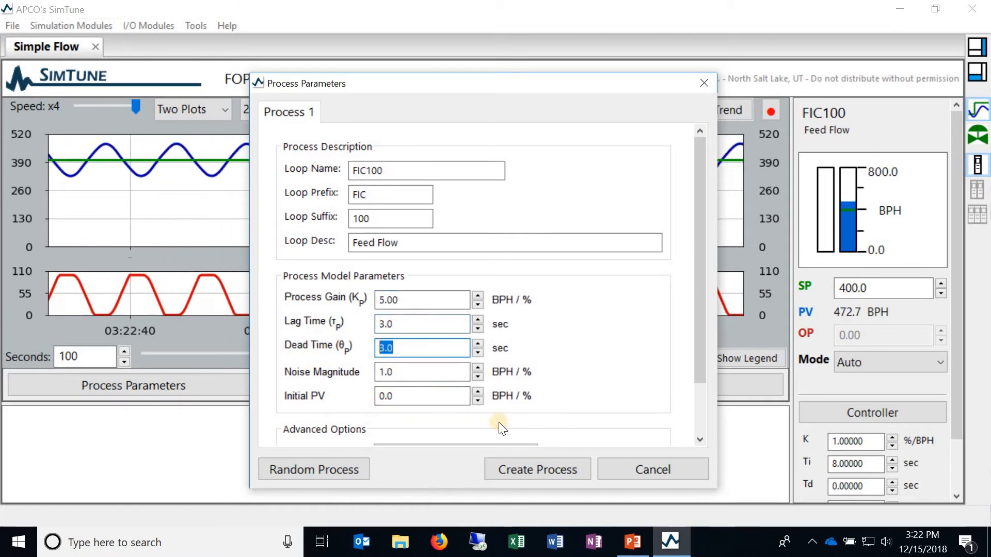
pyautogui.write('1')
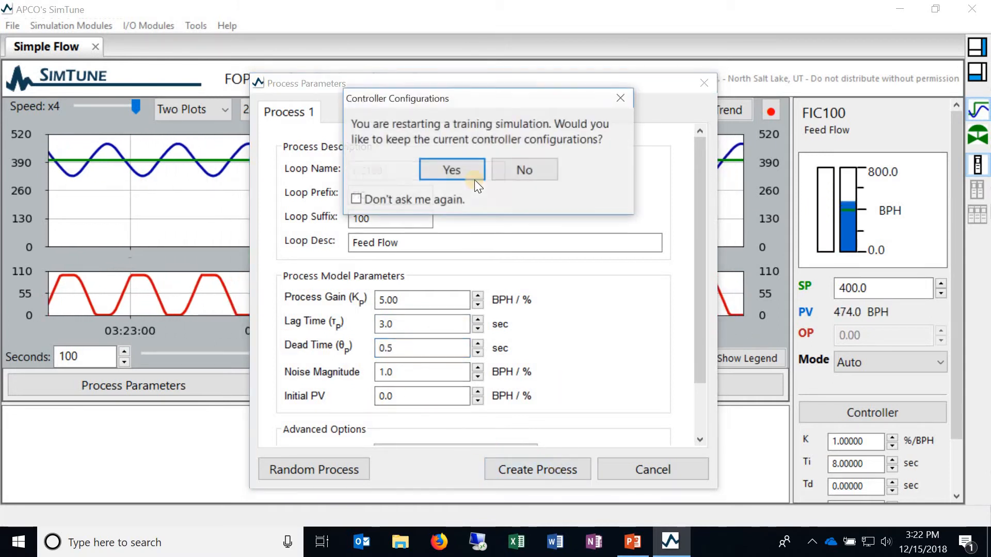
pyautogui.click(451, 169)
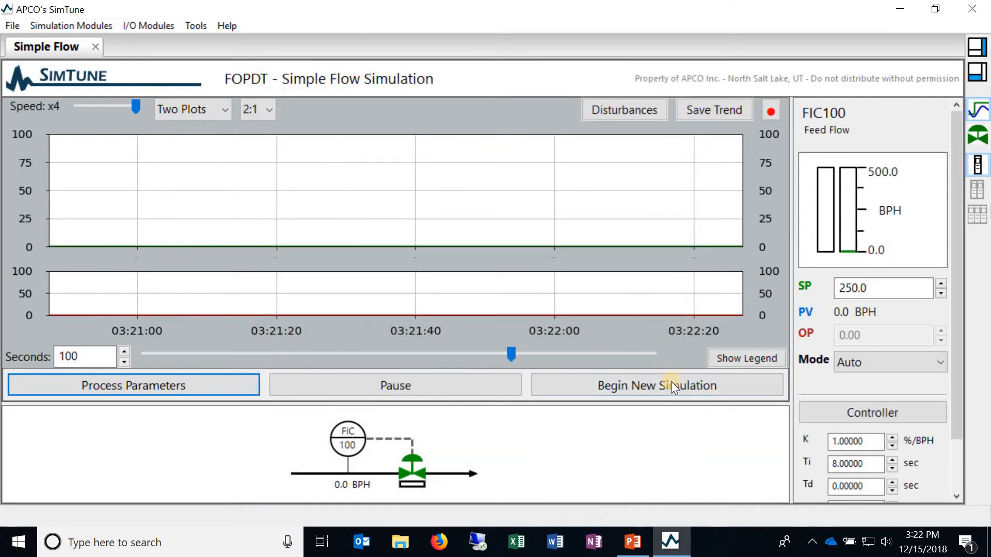
# Step: Begin the new simulation so feed flow rises toward the 250 BPH setpoint
pyautogui.click(656, 386)
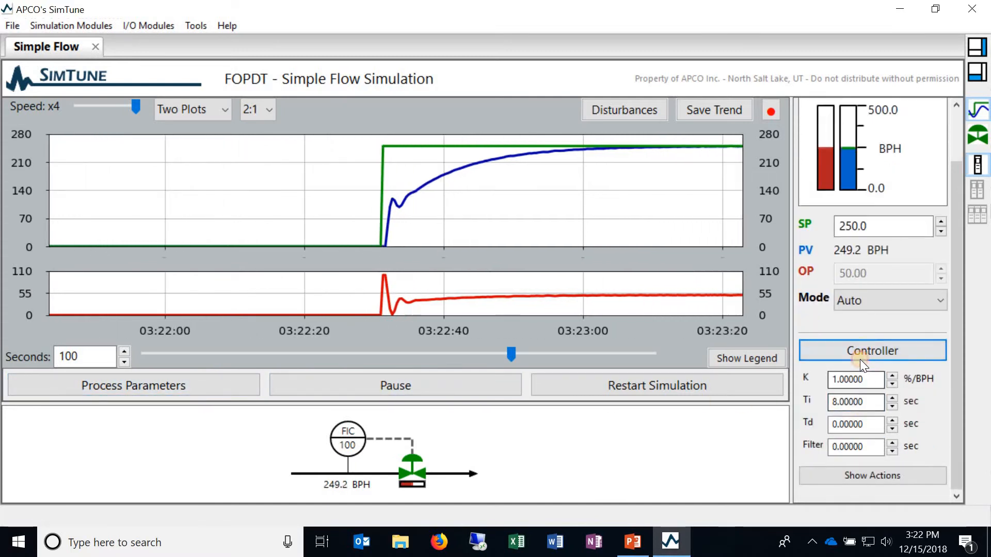
pyautogui.click(872, 351)
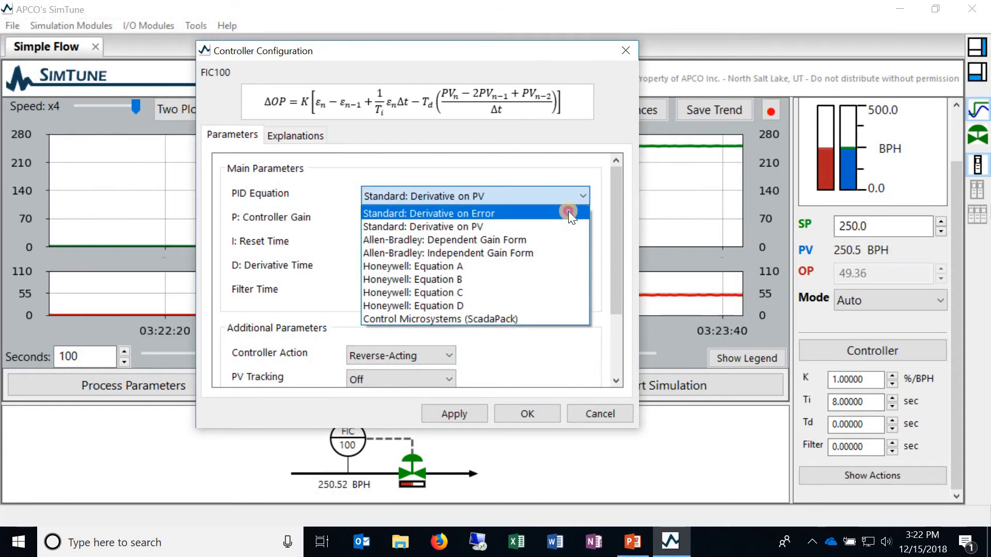
pyautogui.click(428, 213)
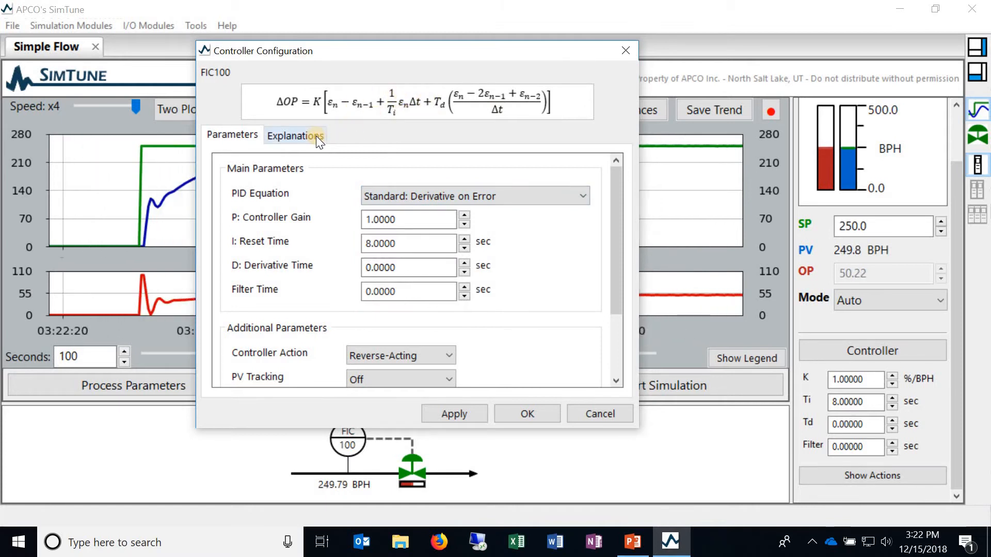
pyautogui.click(294, 135)
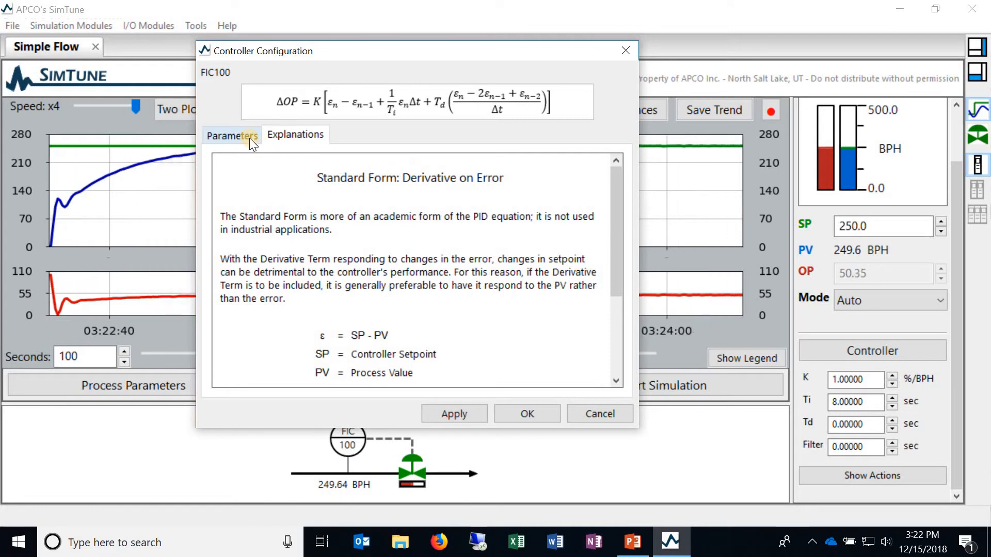
pyautogui.click(232, 135)
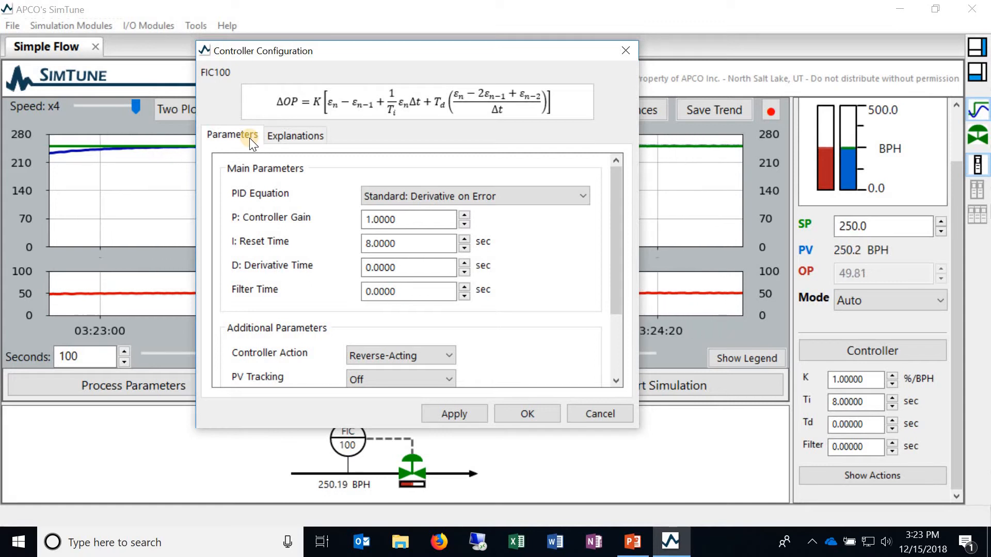
pyautogui.moveTo(500, 161)
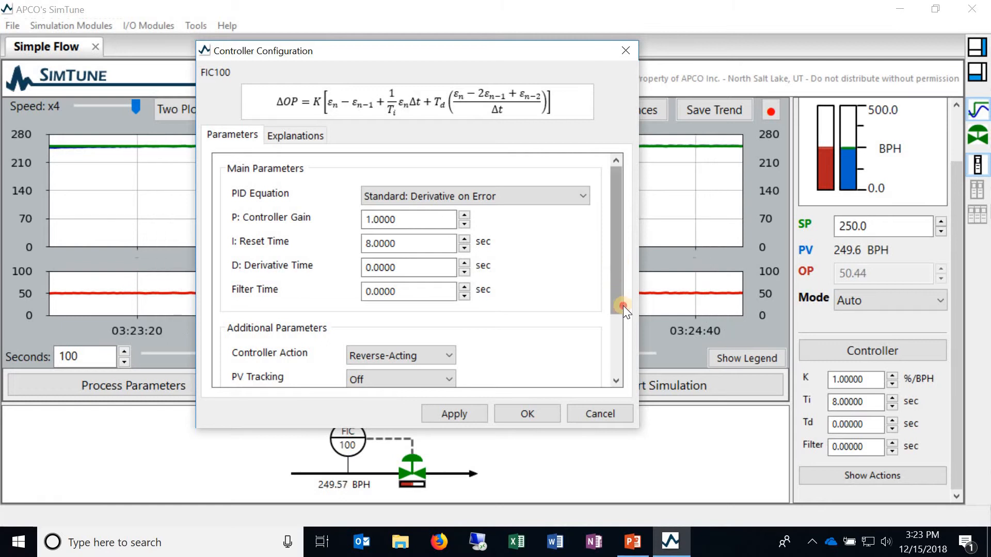
pyautogui.scroll(-3)
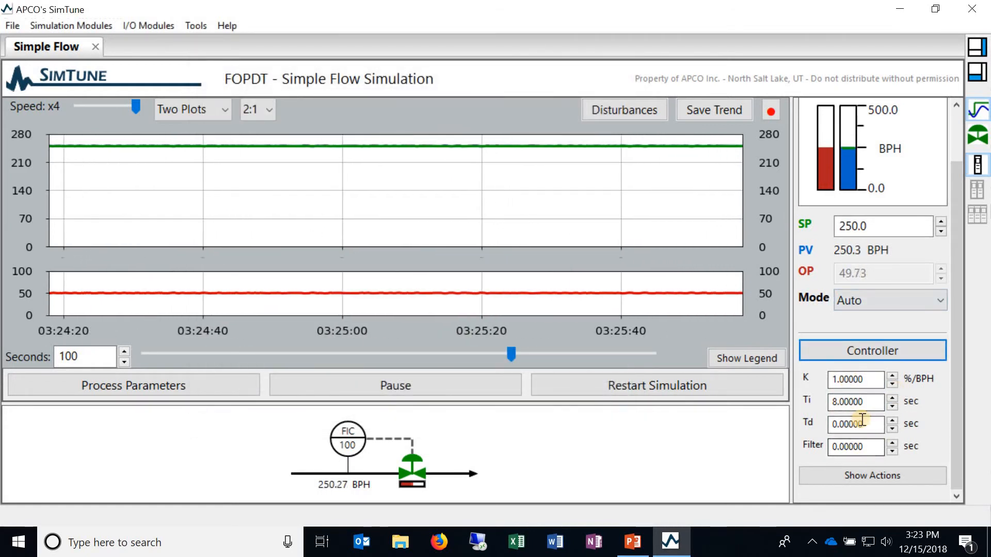
# Step: Edit the controller's Ti to force a brief oscillation, then restore Ti to 8.0
pyautogui.click(855, 401)
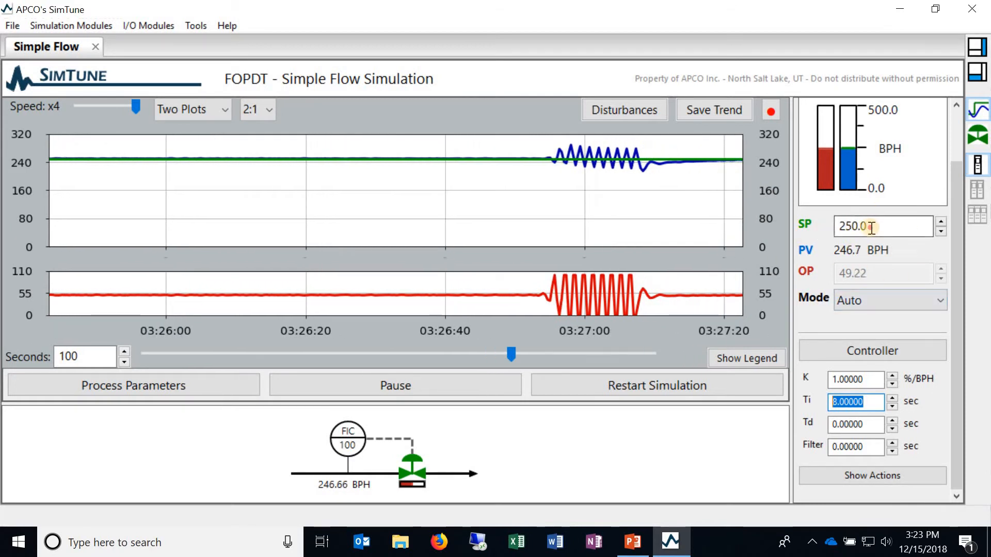
# Step: Raise the setpoint to 300 BPH, then put the loop in Manual with 30% output
pyautogui.write('300')
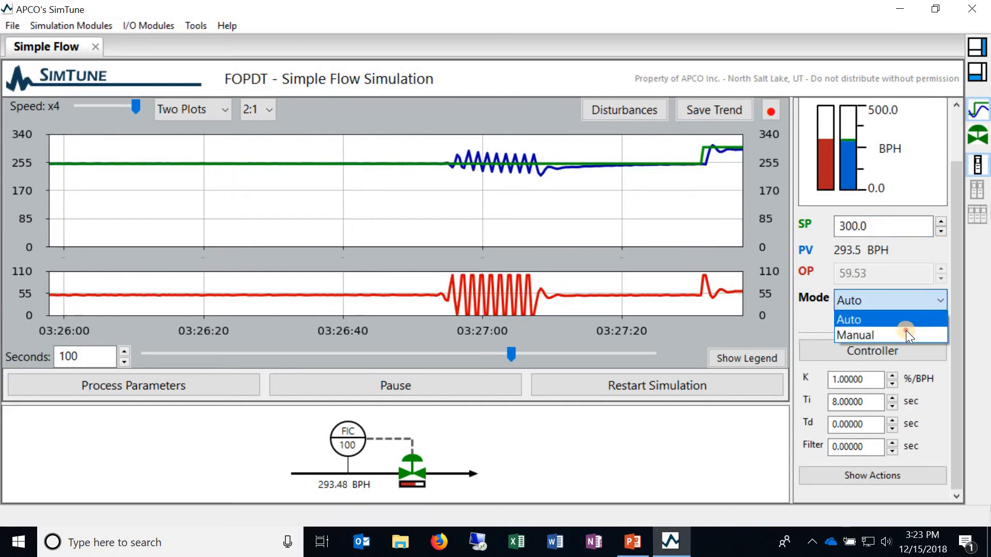
pyautogui.click(855, 334)
pyautogui.write('30')
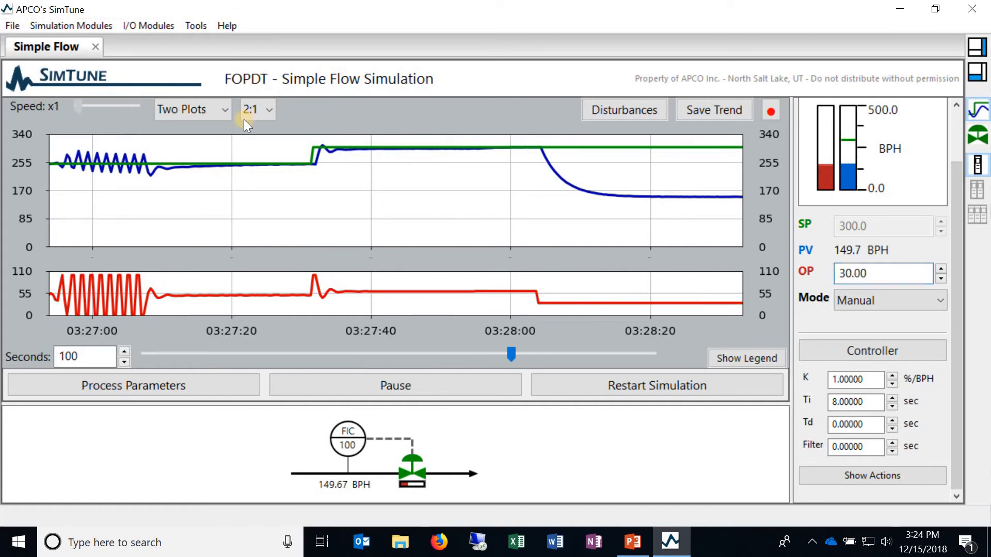
# Step: Choose the Two Plots trend layout at x1 speed
pyautogui.click(192, 109)
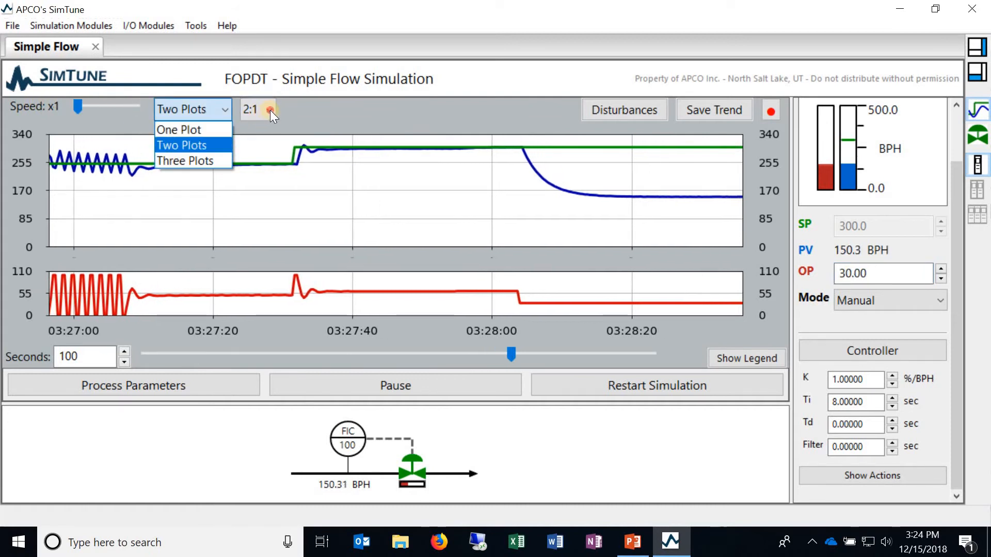
pyautogui.click(270, 109)
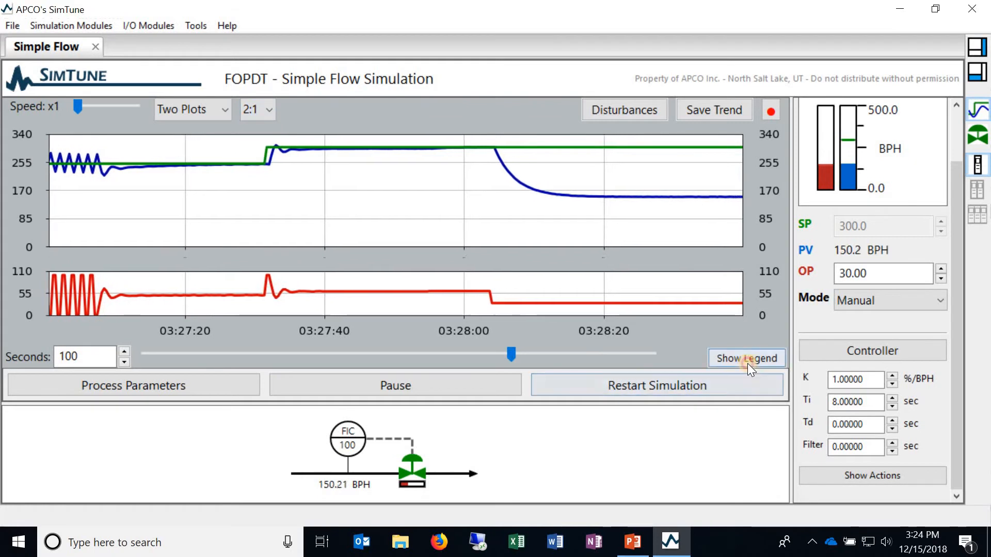
# Step: Show the trend legend and toggle the FIC100.PV line off
pyautogui.click(746, 359)
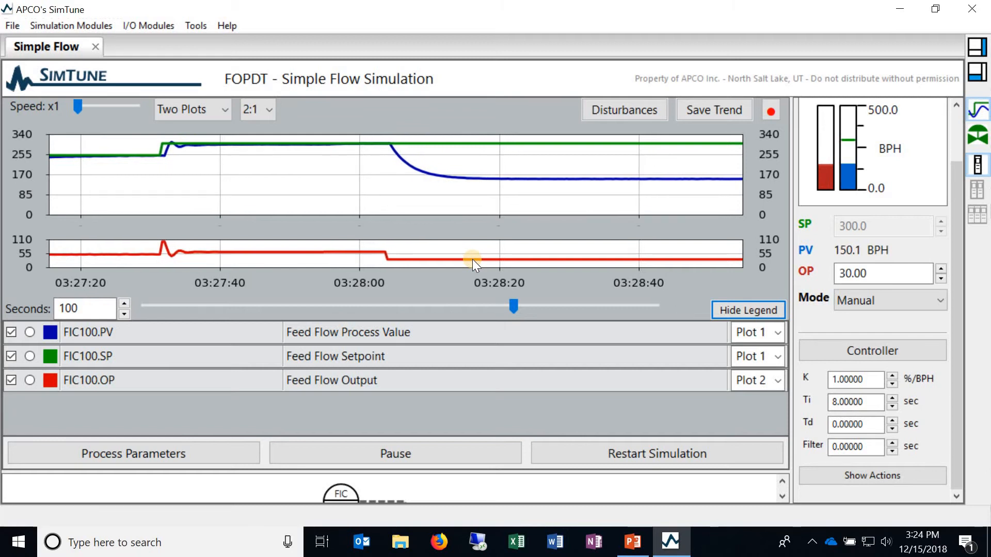
pyautogui.moveTo(656, 342)
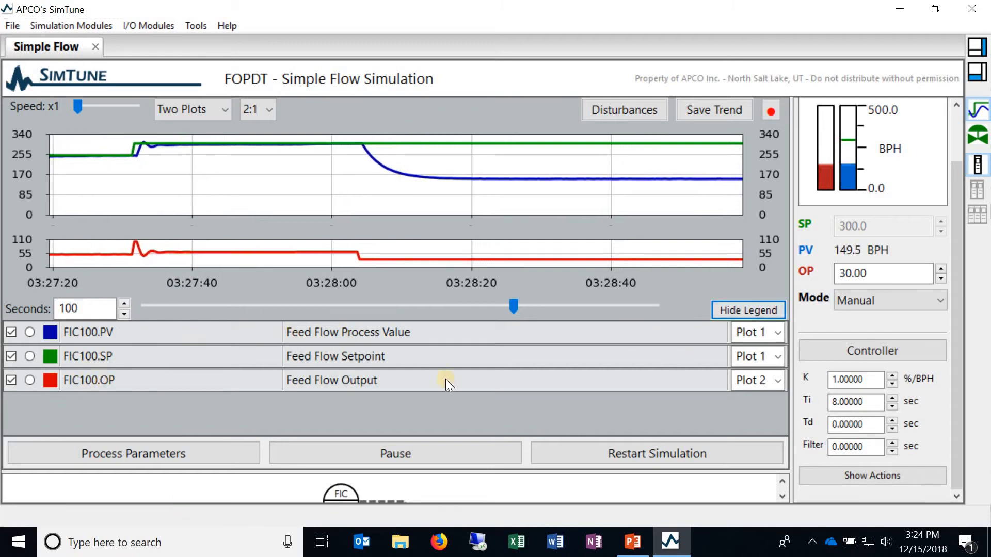
pyautogui.click(12, 333)
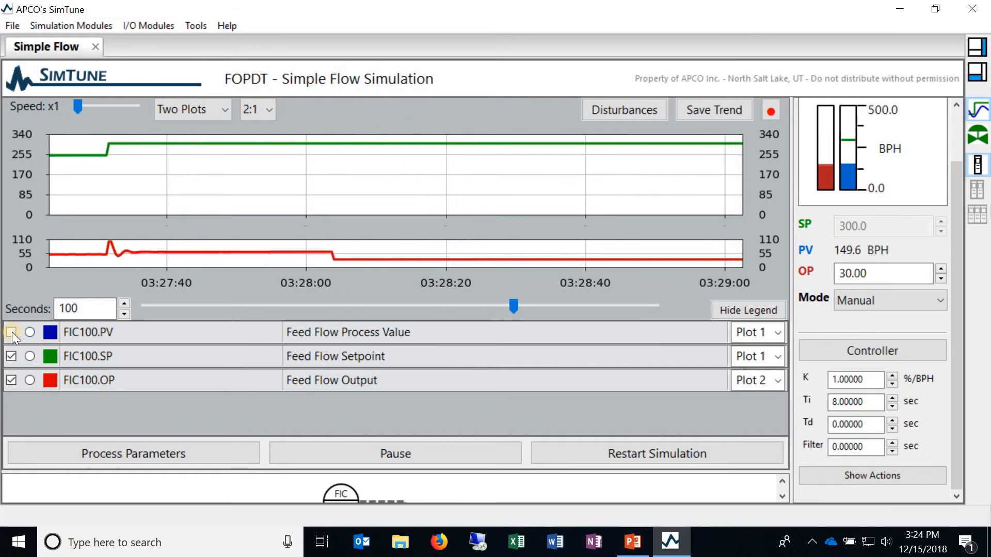
pyautogui.click(11, 333)
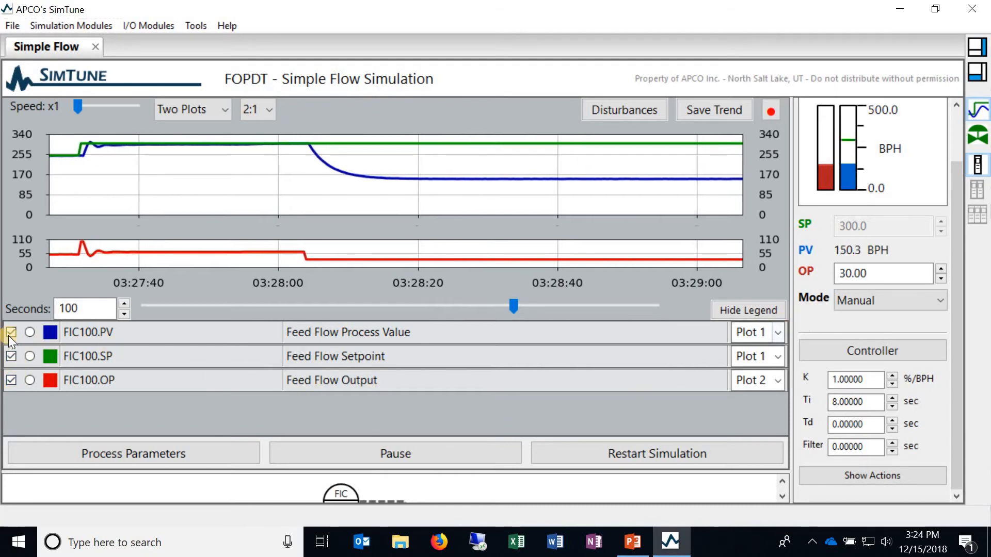
# Step: Restore the FIC100.PV line and emphasise it thicker, cancelling the Color dialog
pyautogui.click(30, 332)
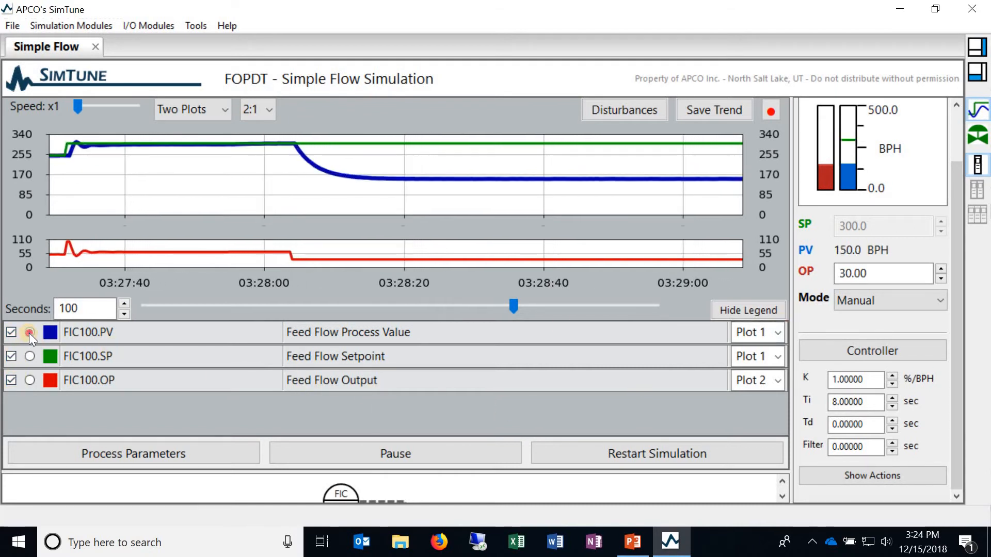
pyautogui.click(30, 333)
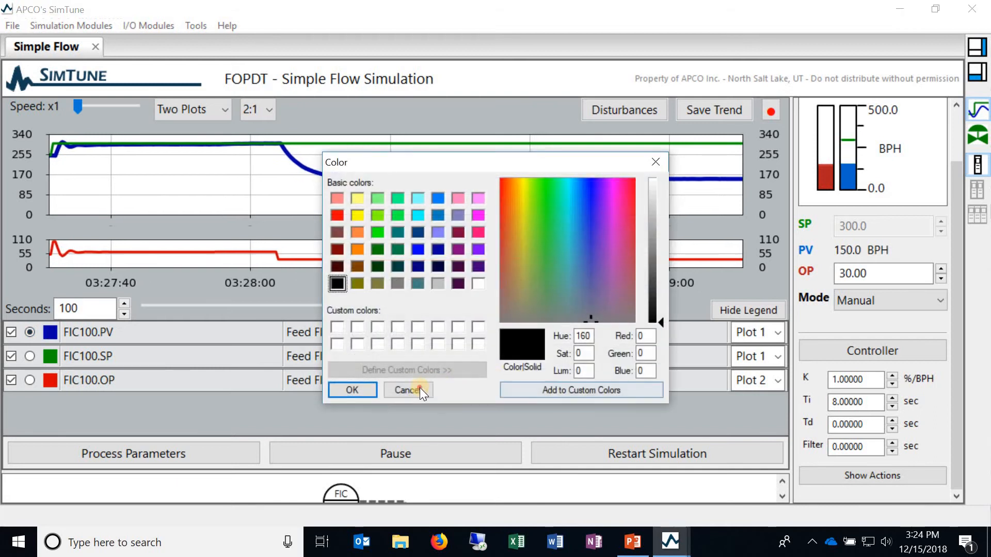
pyautogui.click(405, 390)
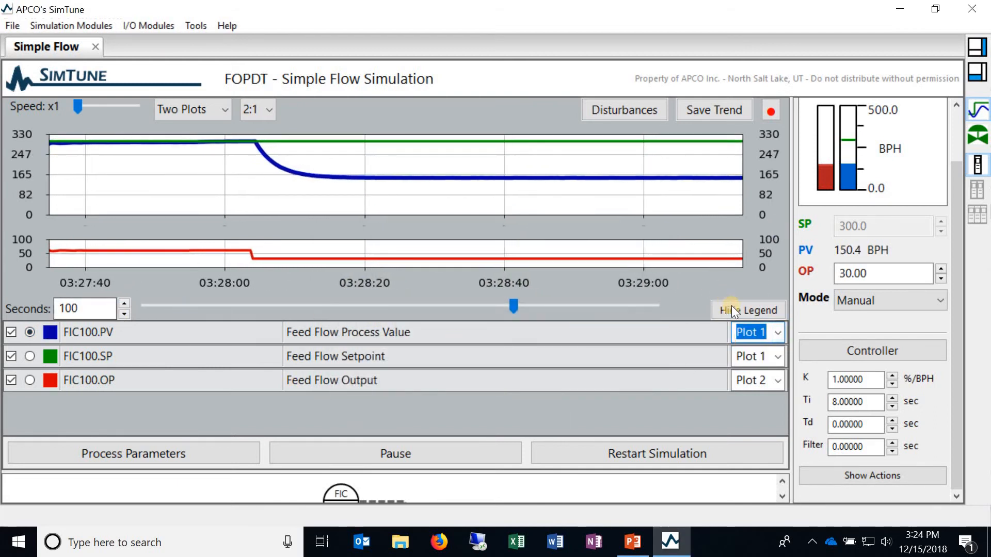
# Step: Hide the legend, raise output to 60% and start recording simulation data to file
pyautogui.click(749, 311)
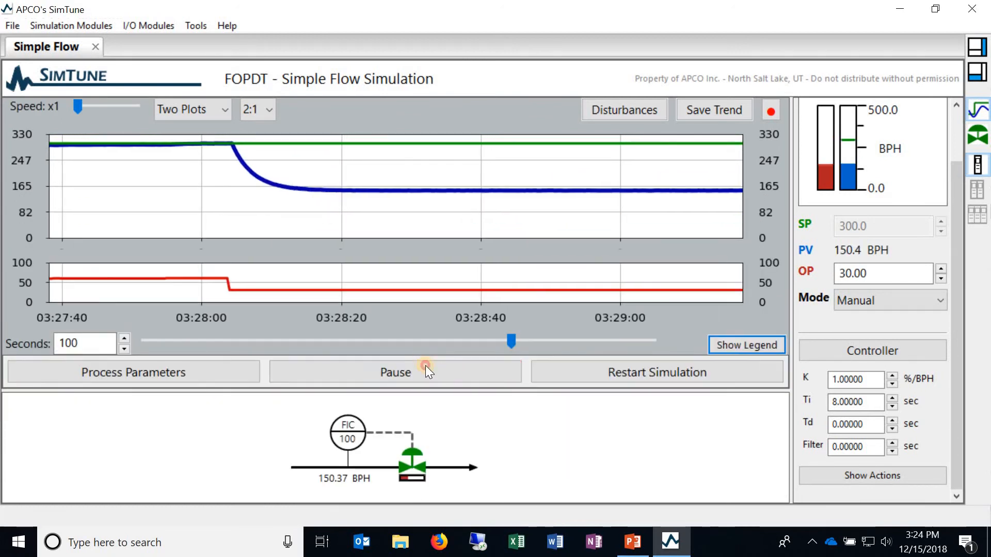
pyautogui.click(395, 371)
pyautogui.write('60')
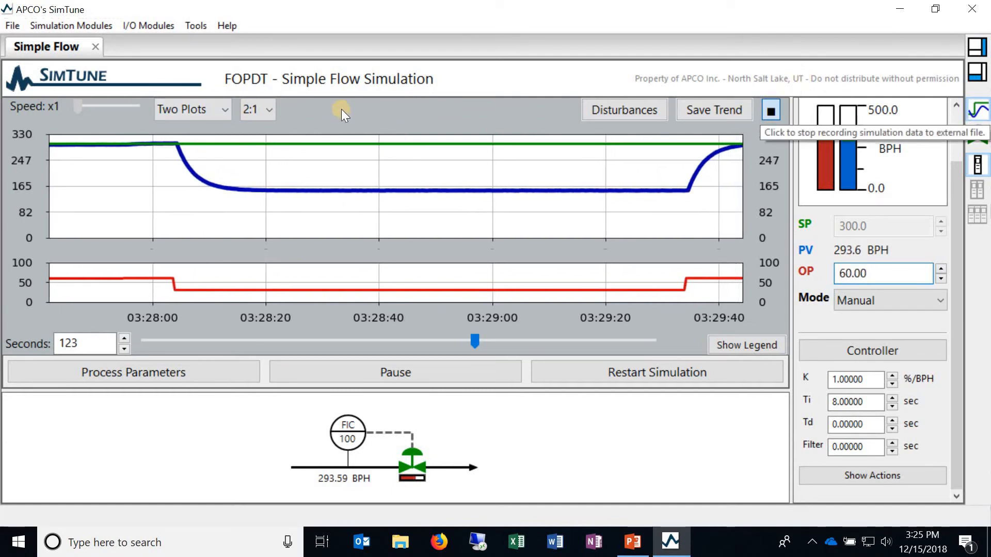
# Step: Stop recording and review the captured PV, SP and OP history in Historical Trend
pyautogui.click(770, 110)
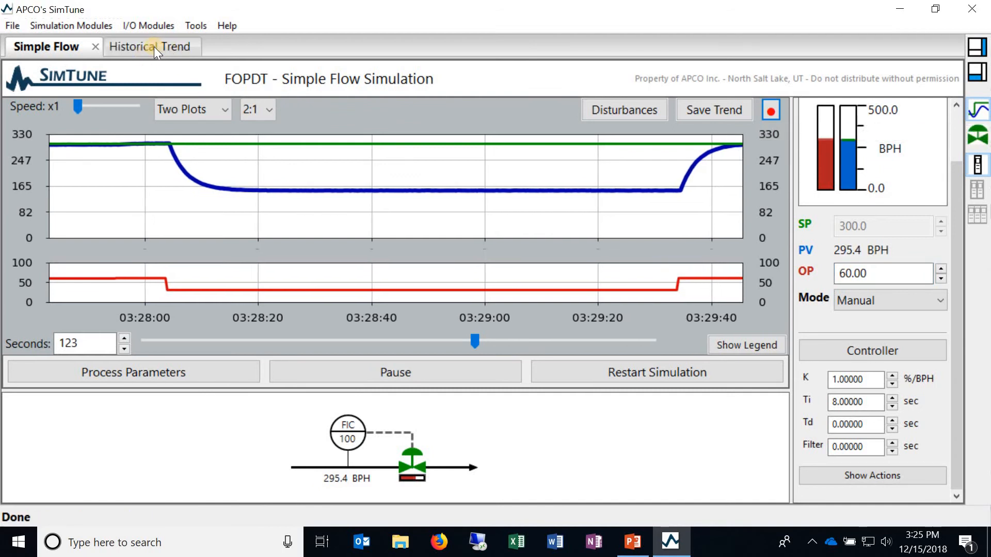
pyautogui.click(136, 46)
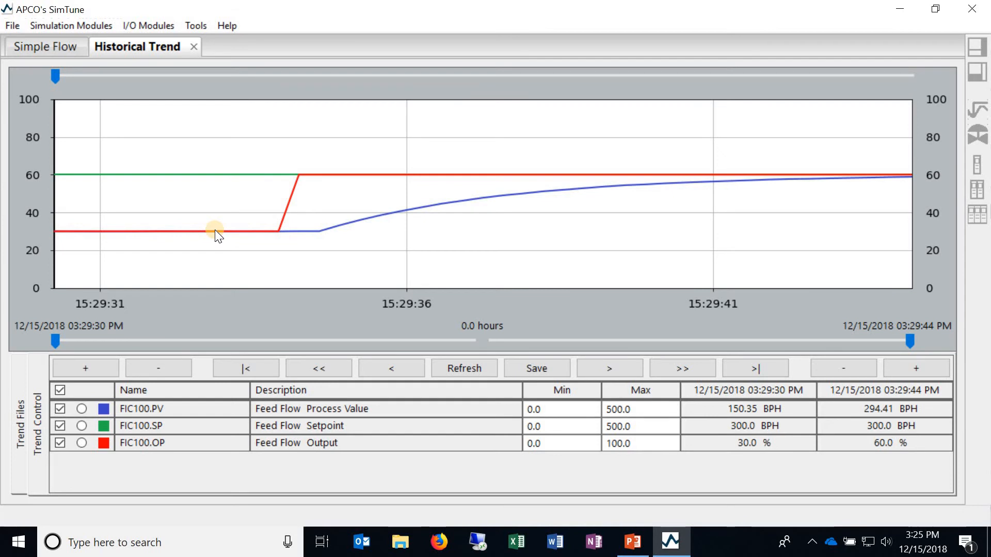
pyautogui.moveTo(196, 83)
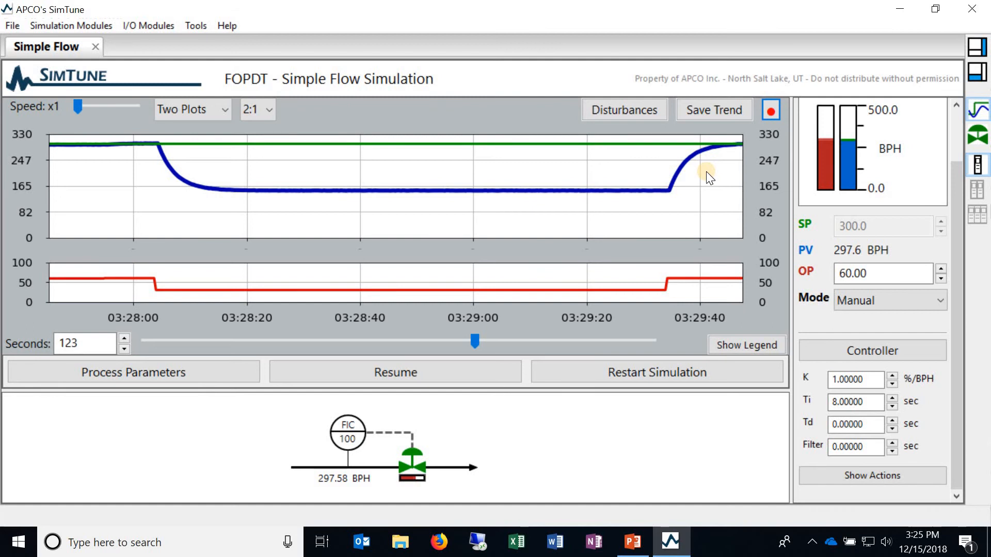
pyautogui.moveTo(446, 407)
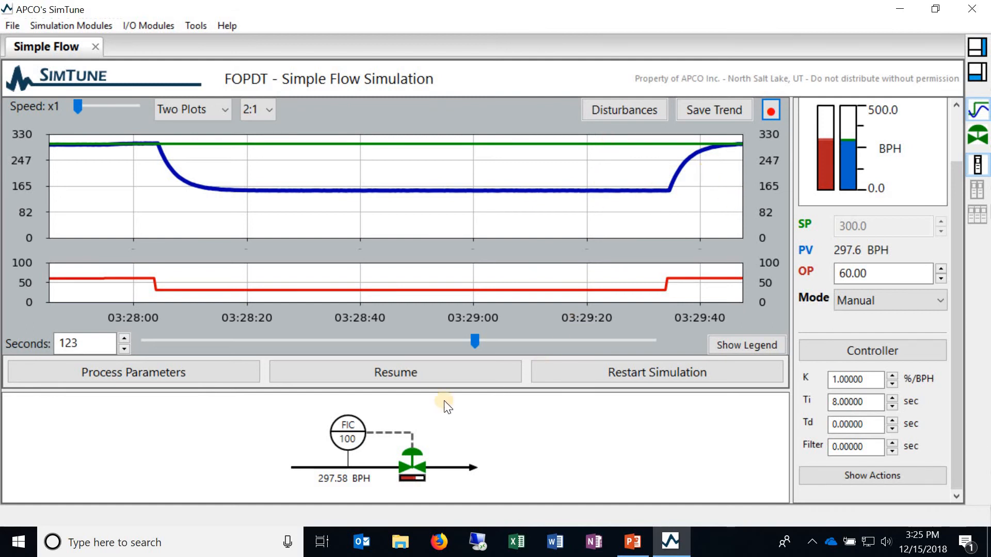
# Step: Resume the simulation at x4 speed and switch the flow controller to Auto
pyautogui.click(395, 372)
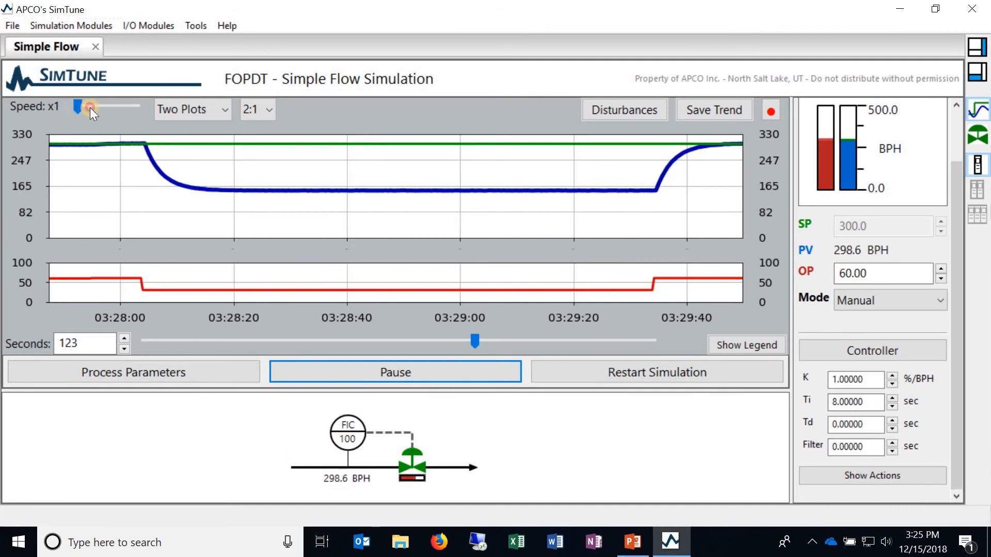
pyautogui.moveTo(85, 107); pyautogui.dragTo(134, 107)
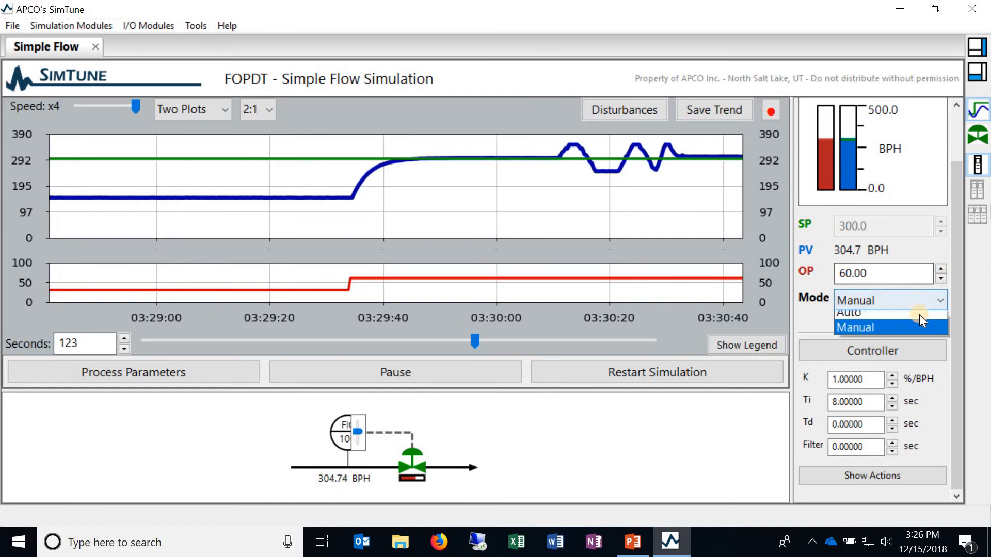
pyautogui.click(849, 312)
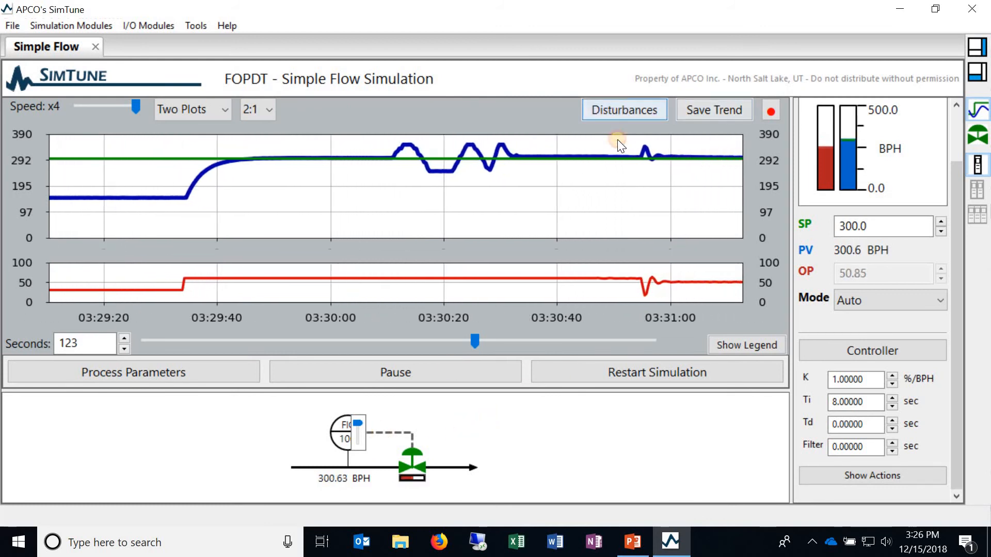
# Step: Apply a sine-wave disturbance of magnitude 158 BPH, duration 17.7, deadtime 31 to the feed flow
pyautogui.click(624, 110)
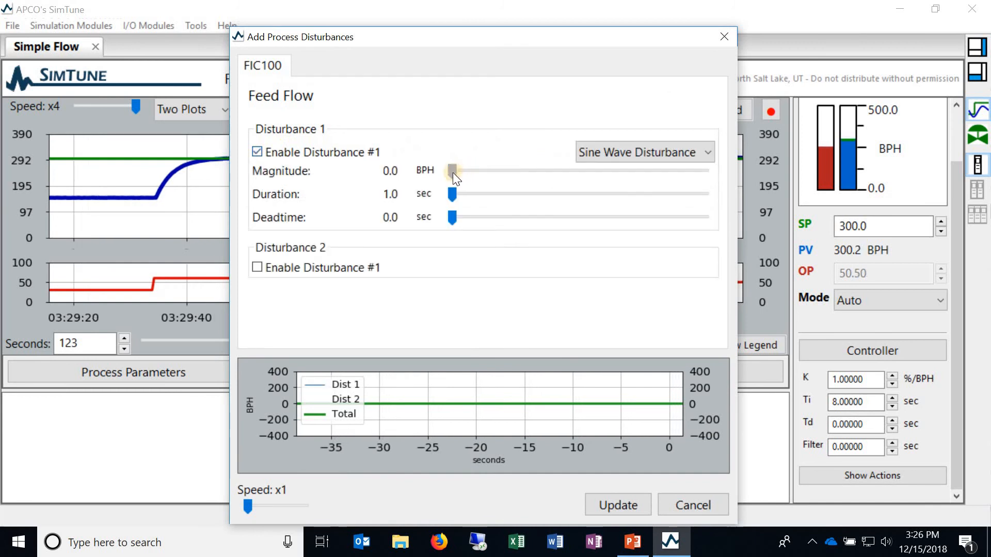
pyautogui.moveTo(452, 170); pyautogui.dragTo(652, 170)
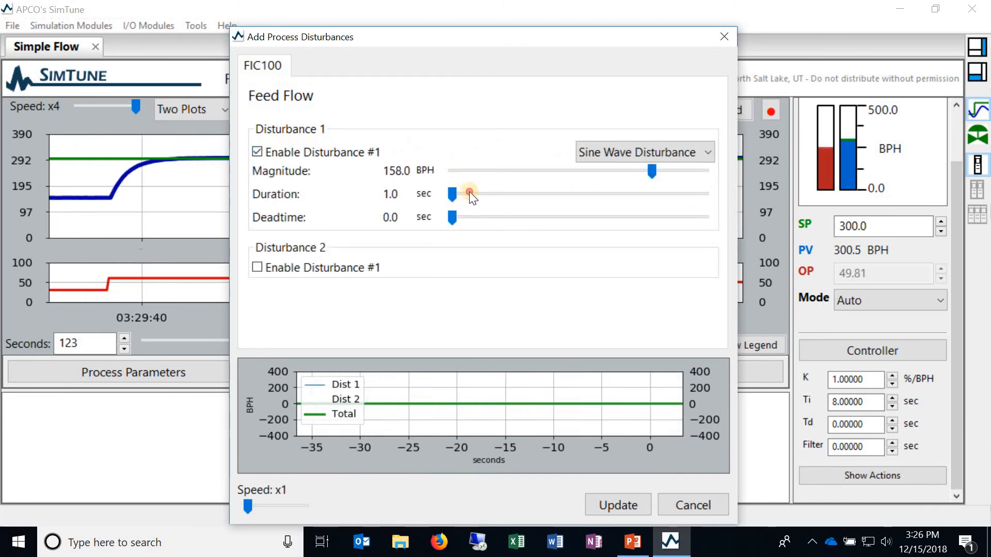
pyautogui.moveTo(452, 195); pyautogui.dragTo(516, 195)
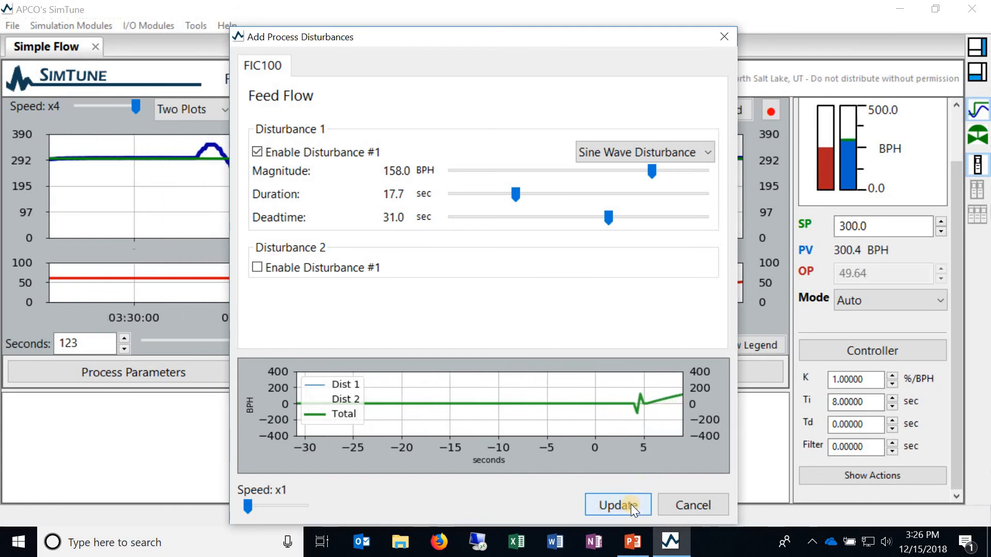
pyautogui.click(617, 505)
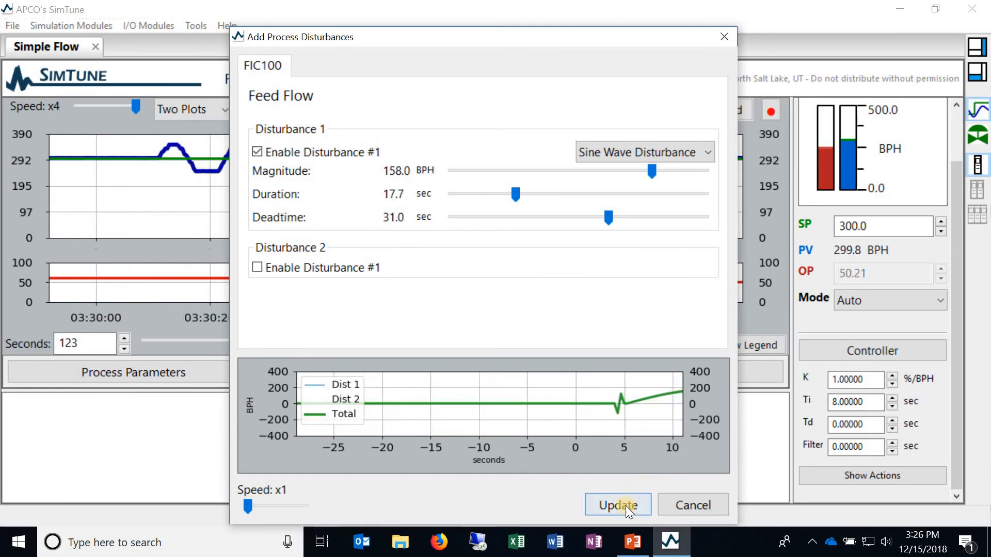
pyautogui.click(618, 505)
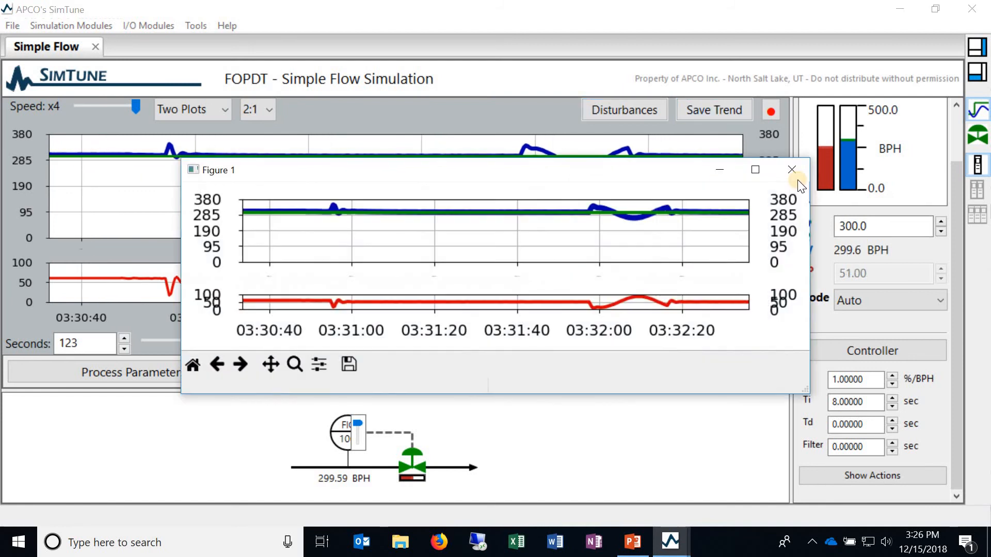
# Step: Close the Figure 1 trend window to return to the running disturbance simulation
pyautogui.click(792, 171)
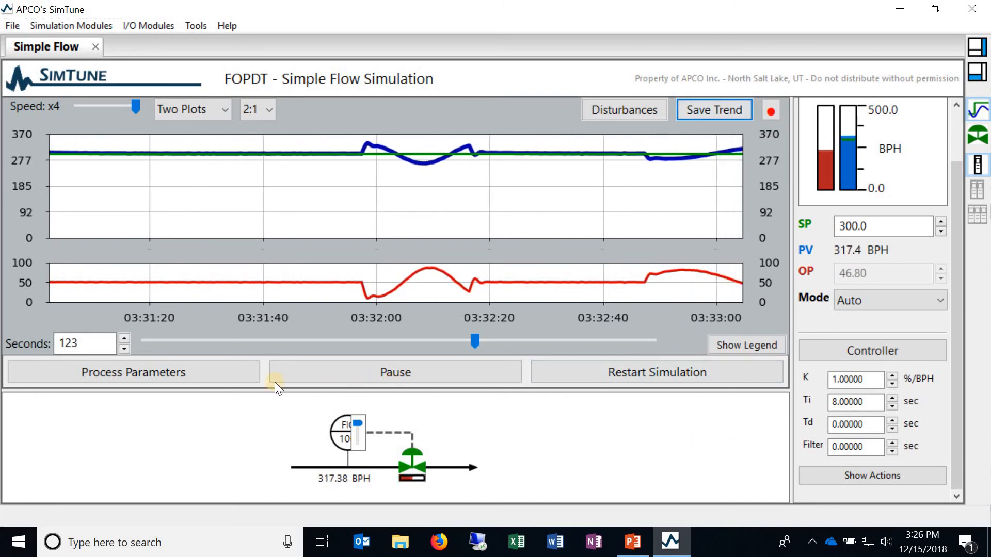
# Step: In Process Parameters, set Valve Flow Profile to Butterfly Valve and create the process
pyautogui.click(133, 373)
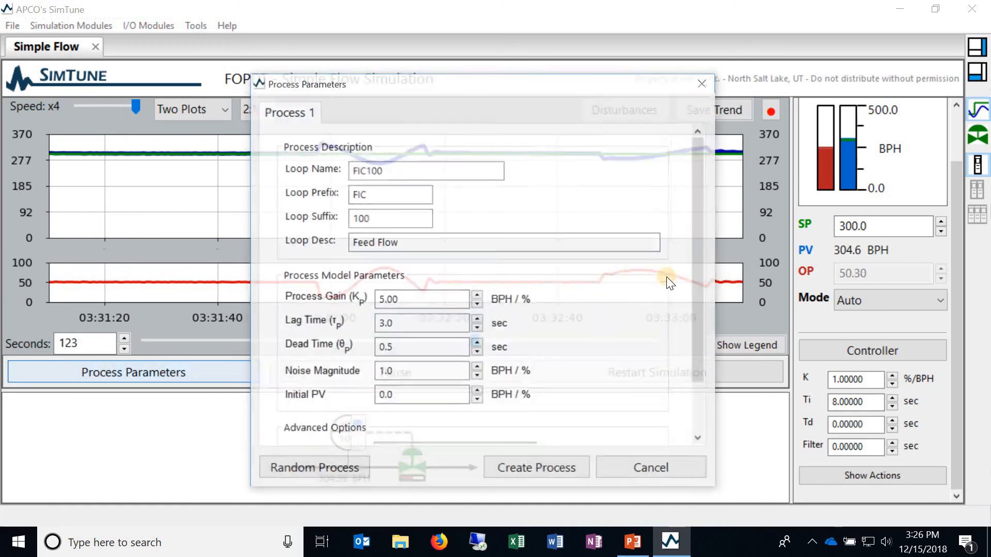
pyautogui.scroll(-3)
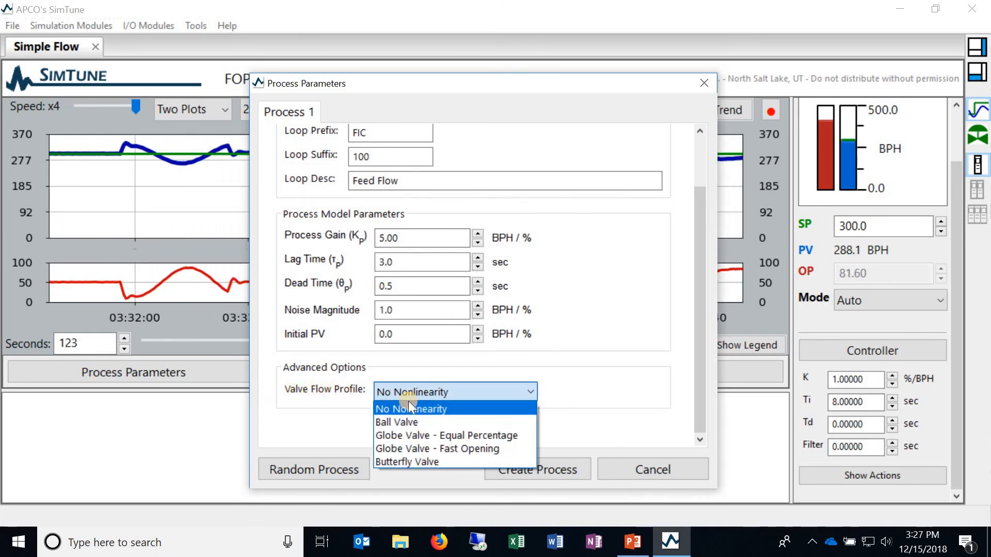
pyautogui.moveTo(407, 463)
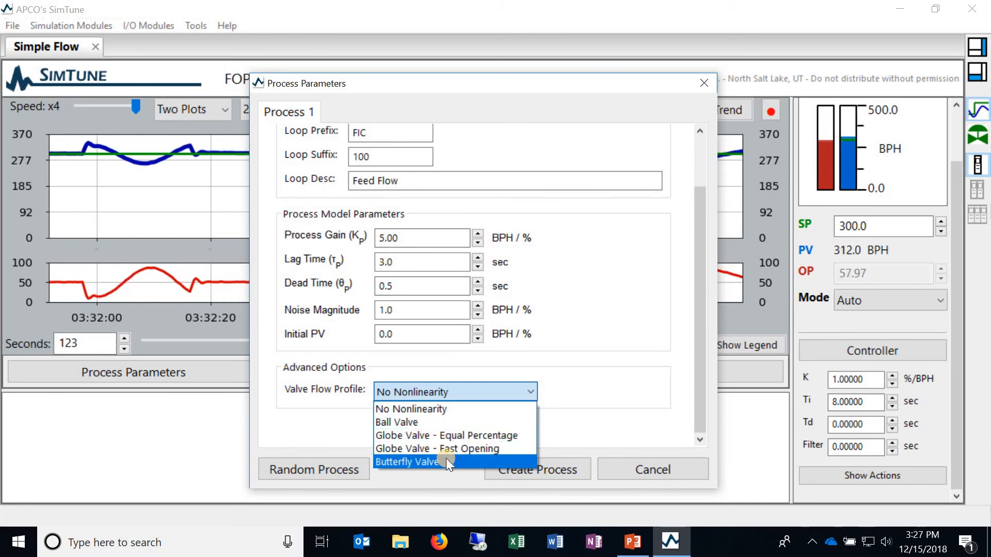
pyautogui.click(407, 462)
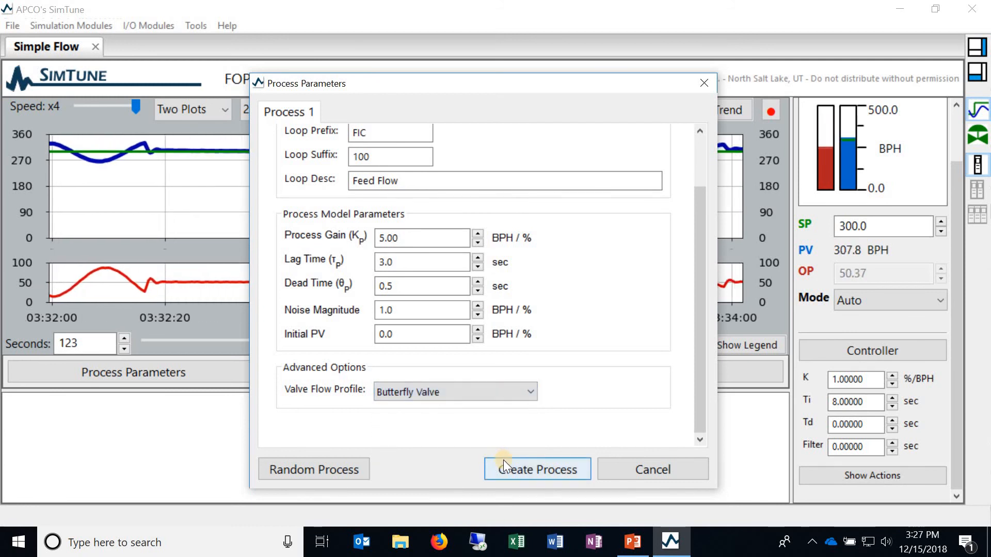
pyautogui.click(537, 469)
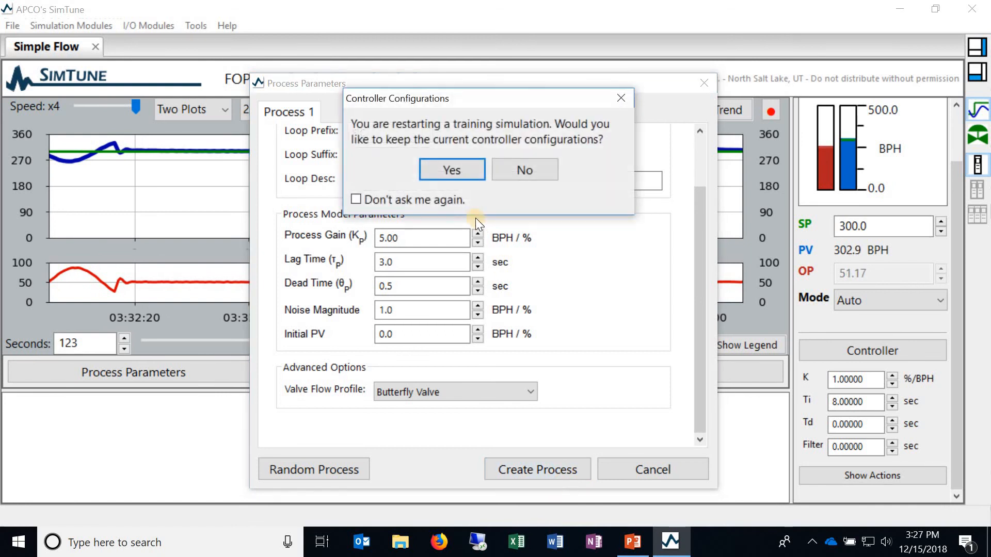
# Step: Keep the controller configuration and begin the new butterfly-valve simulation toward the 250 BPH setpoint
pyautogui.click(452, 169)
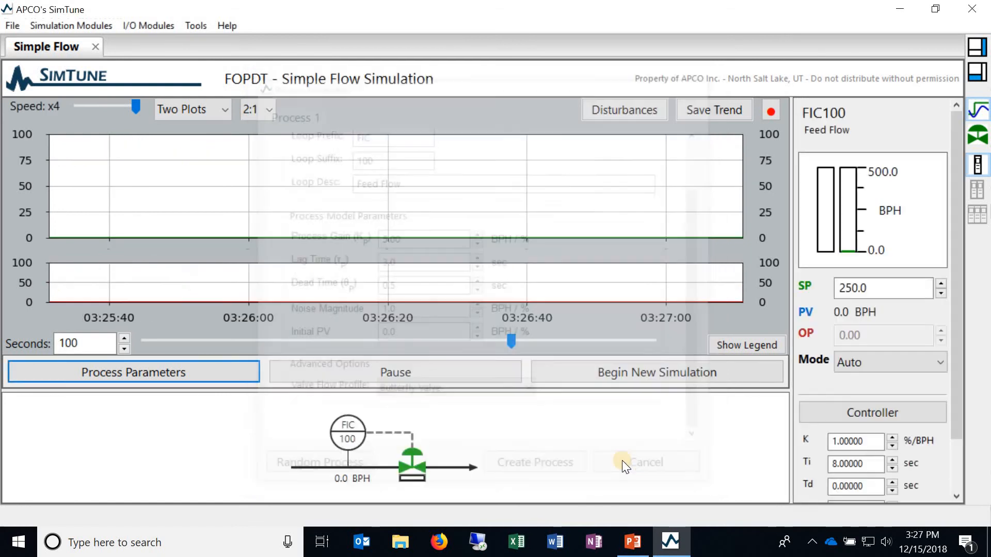
pyautogui.click(646, 463)
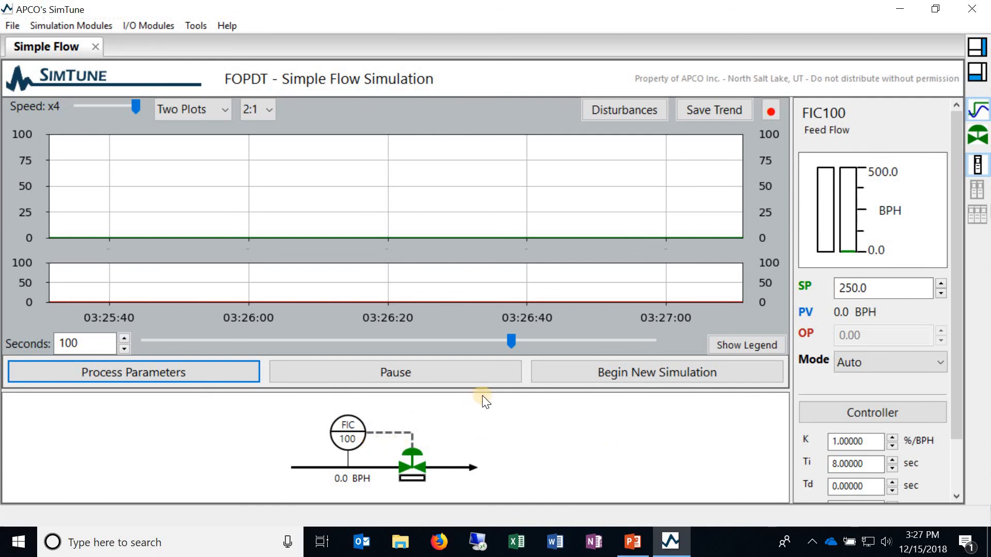
pyautogui.click(656, 371)
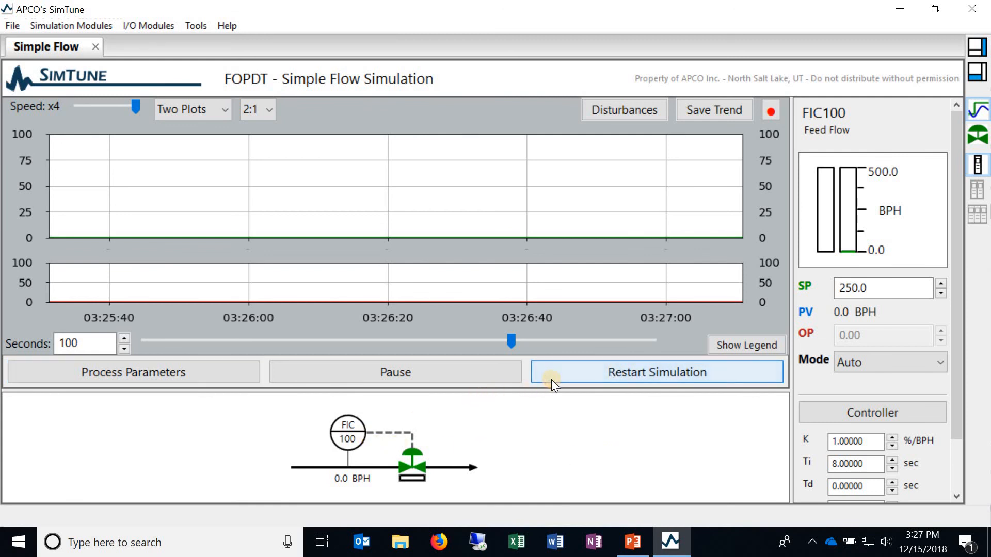
pyautogui.click(656, 371)
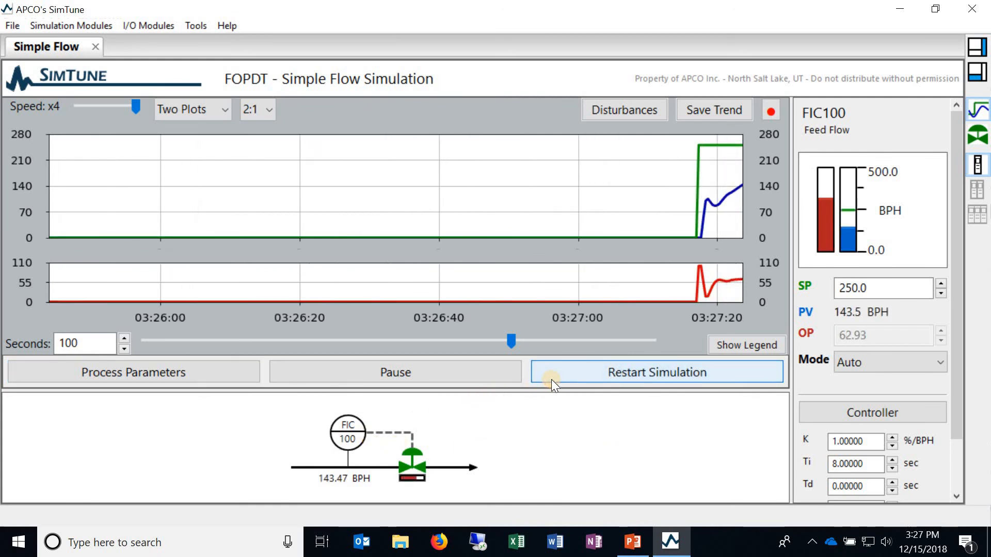